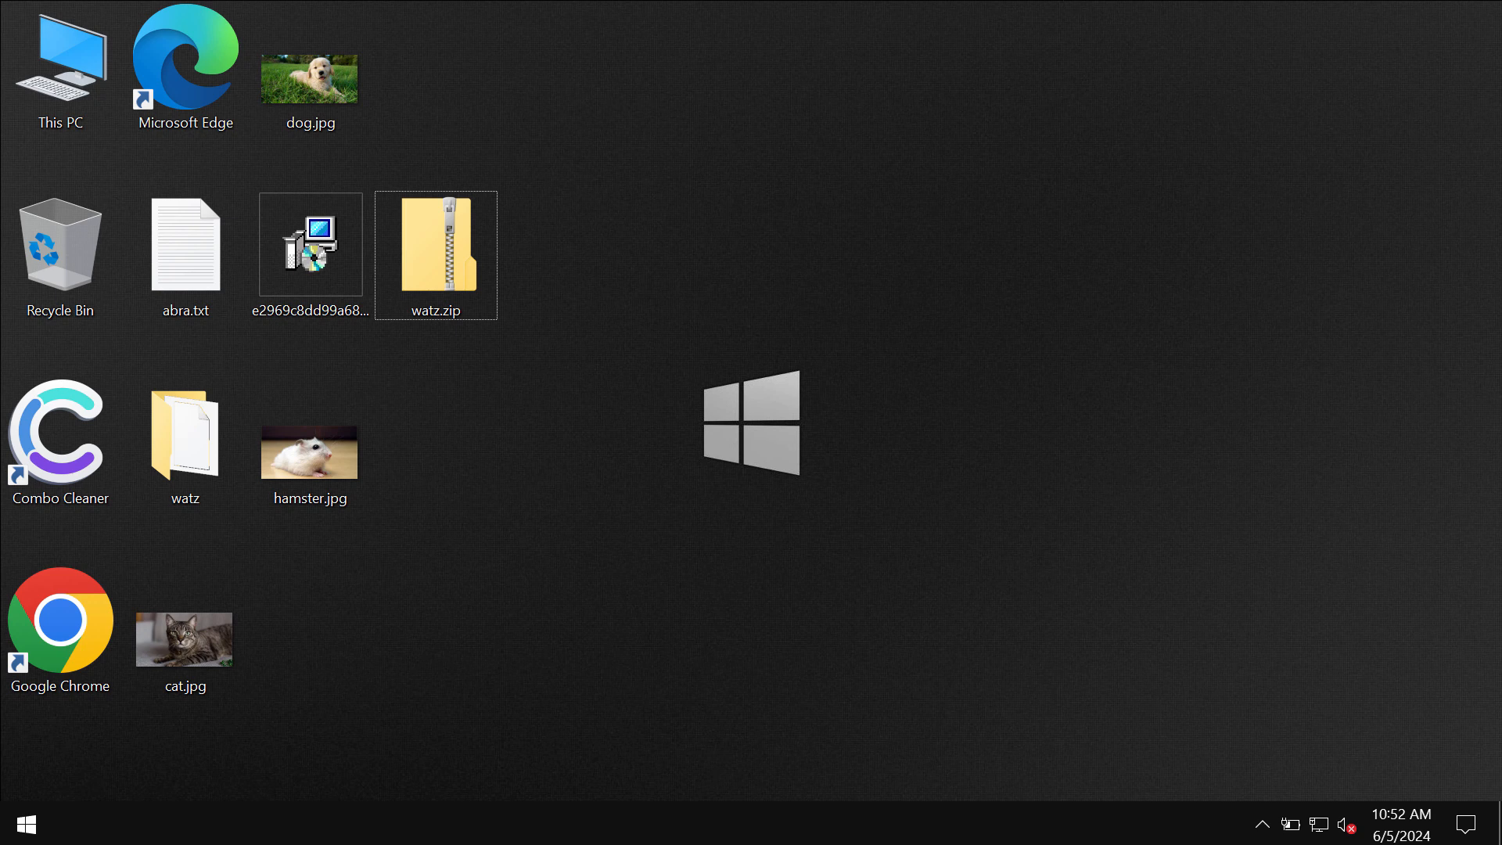
Preview dog.jpg and another desktop file to show they still open normally.
click(185, 243)
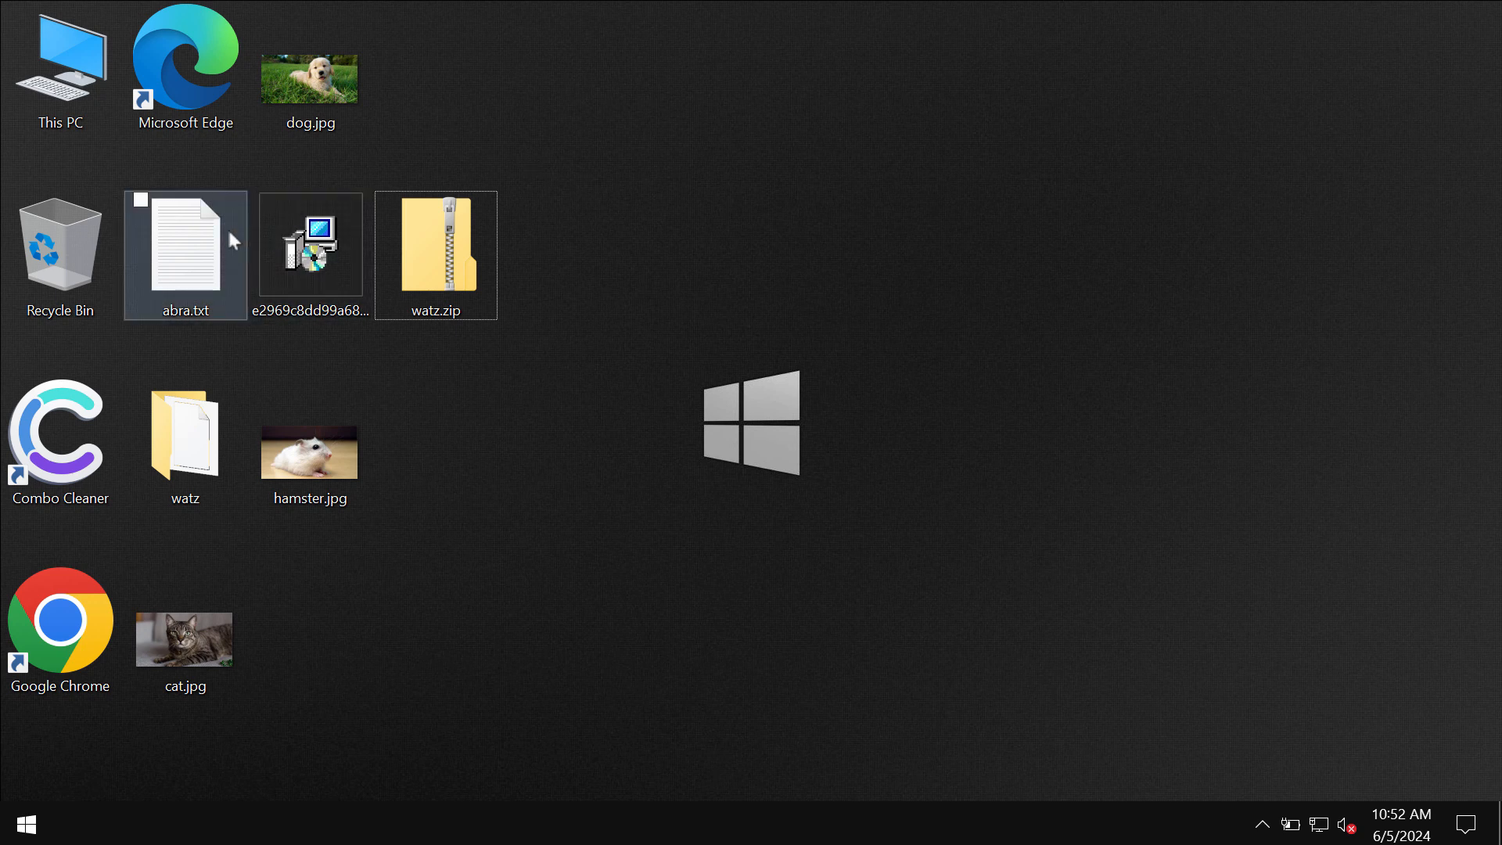
double_click(184, 253)
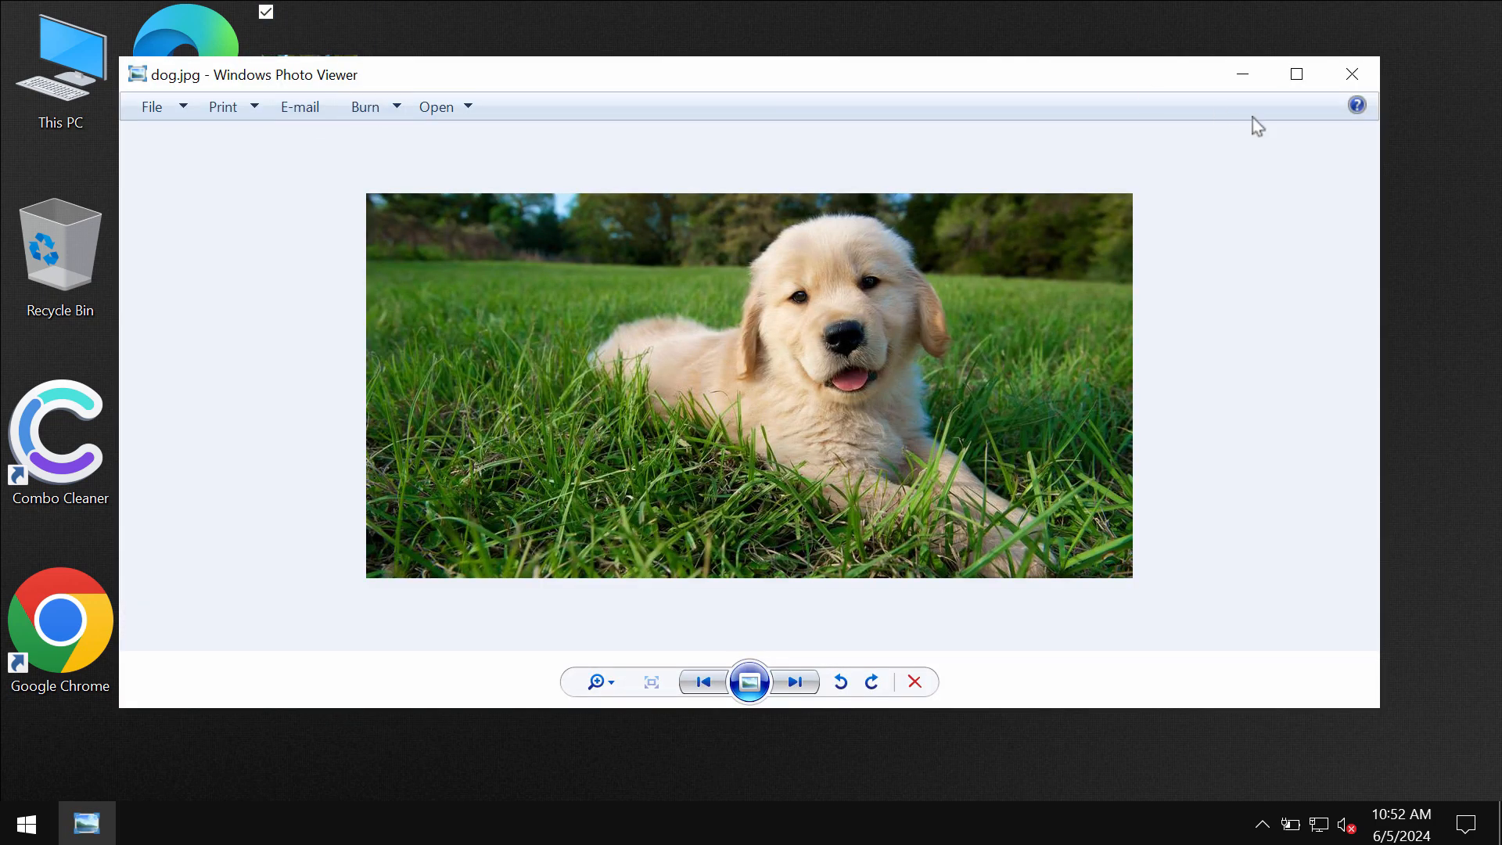
click(1351, 73)
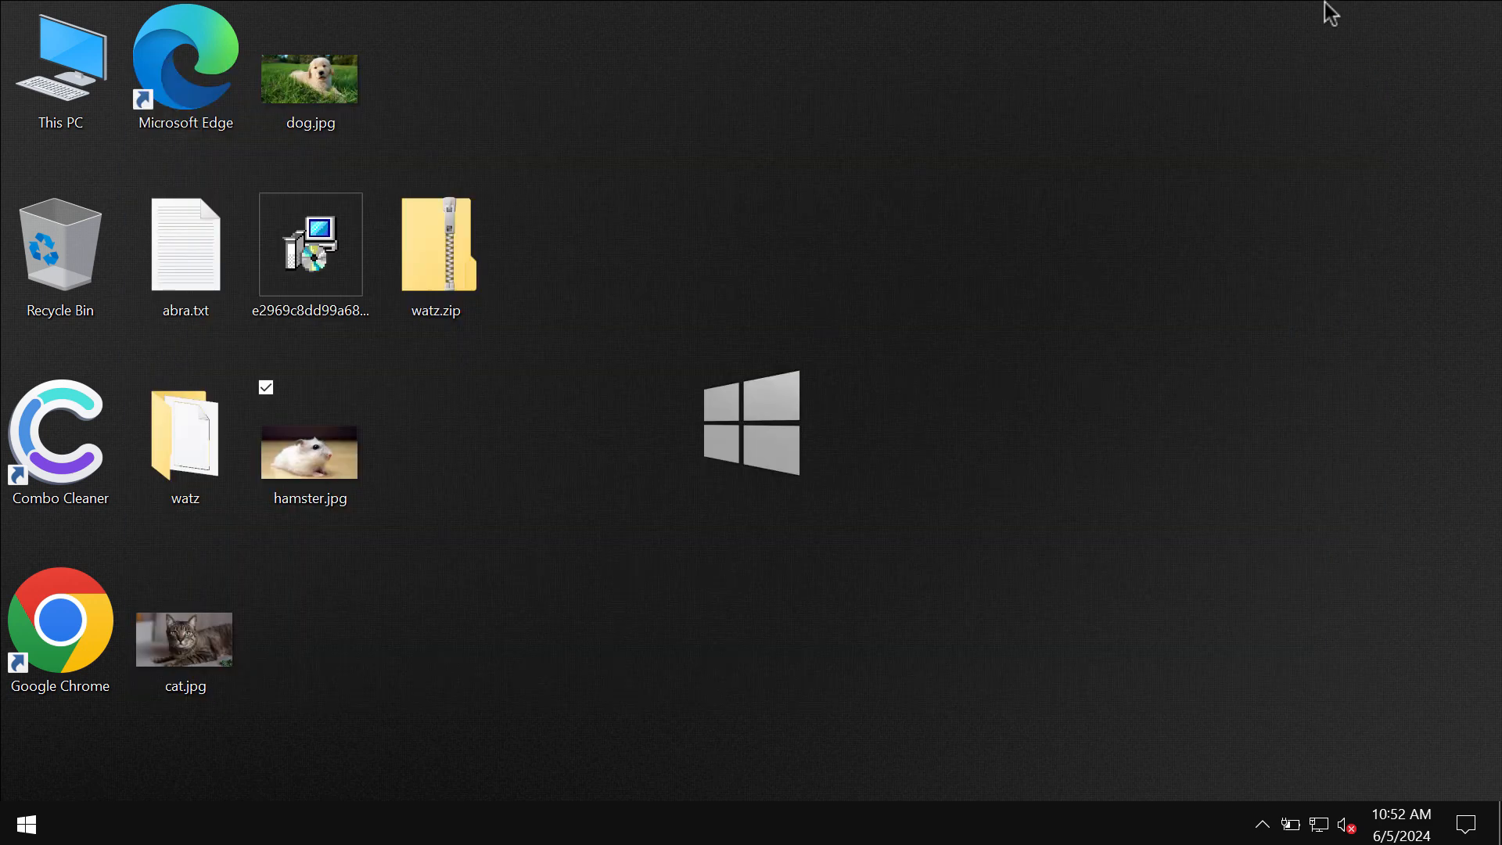
click(438, 449)
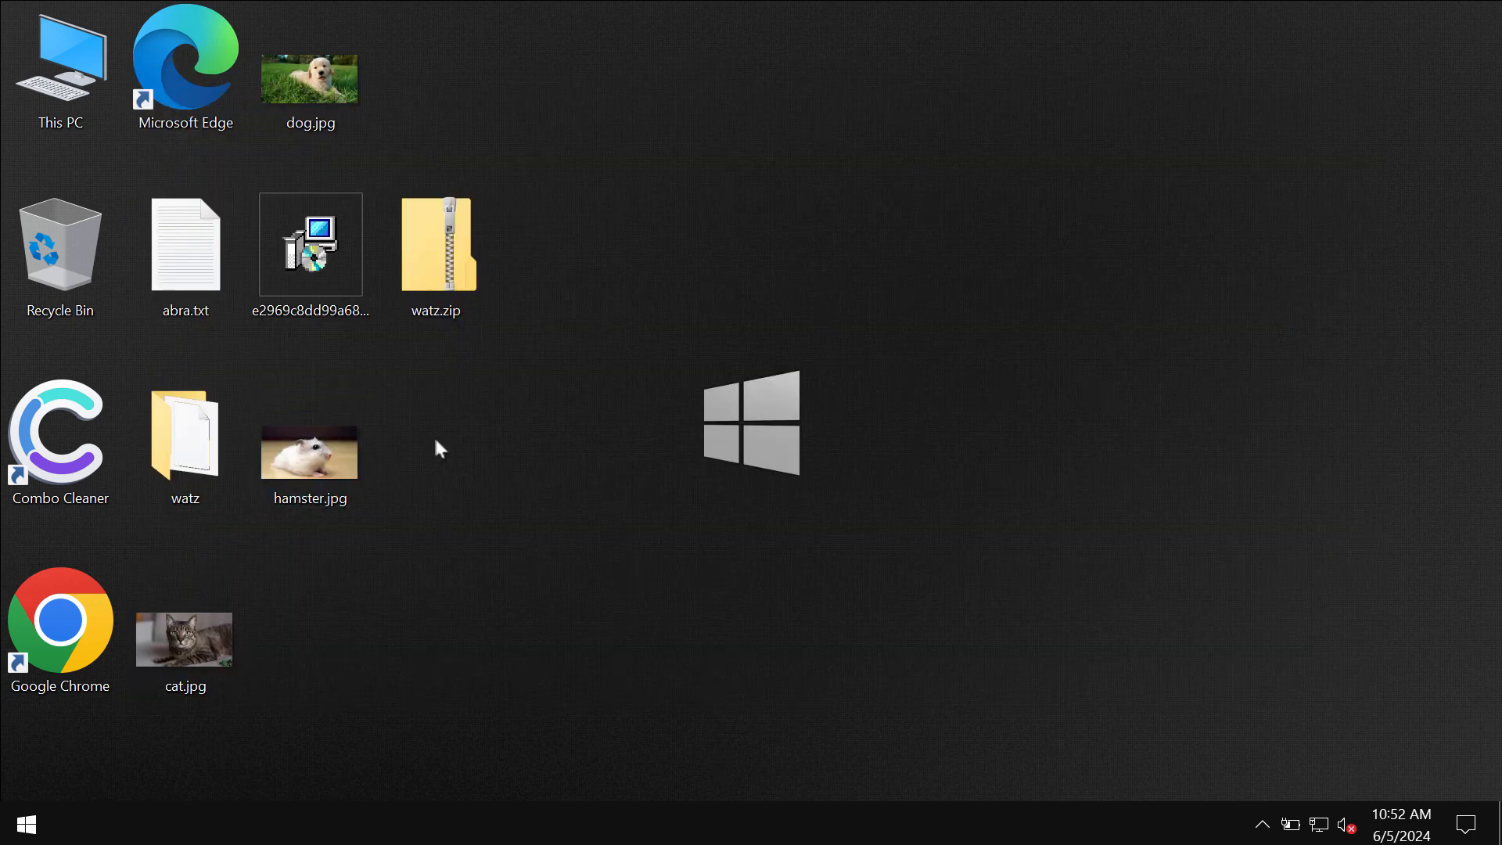
double_click(185, 434)
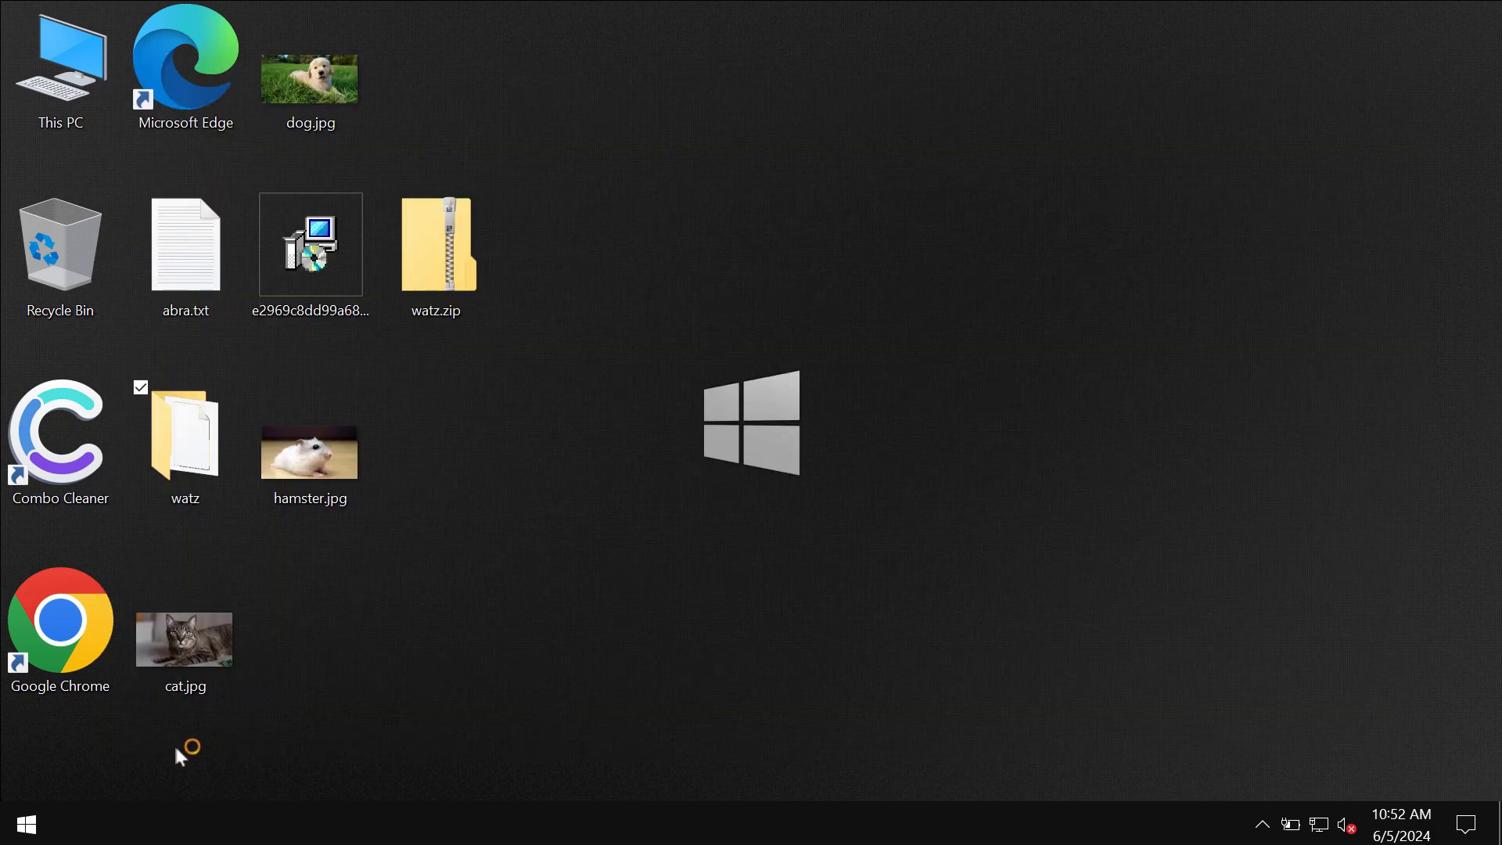
Sign out of the Windows session from the Start quick options list.
right_click(27, 825)
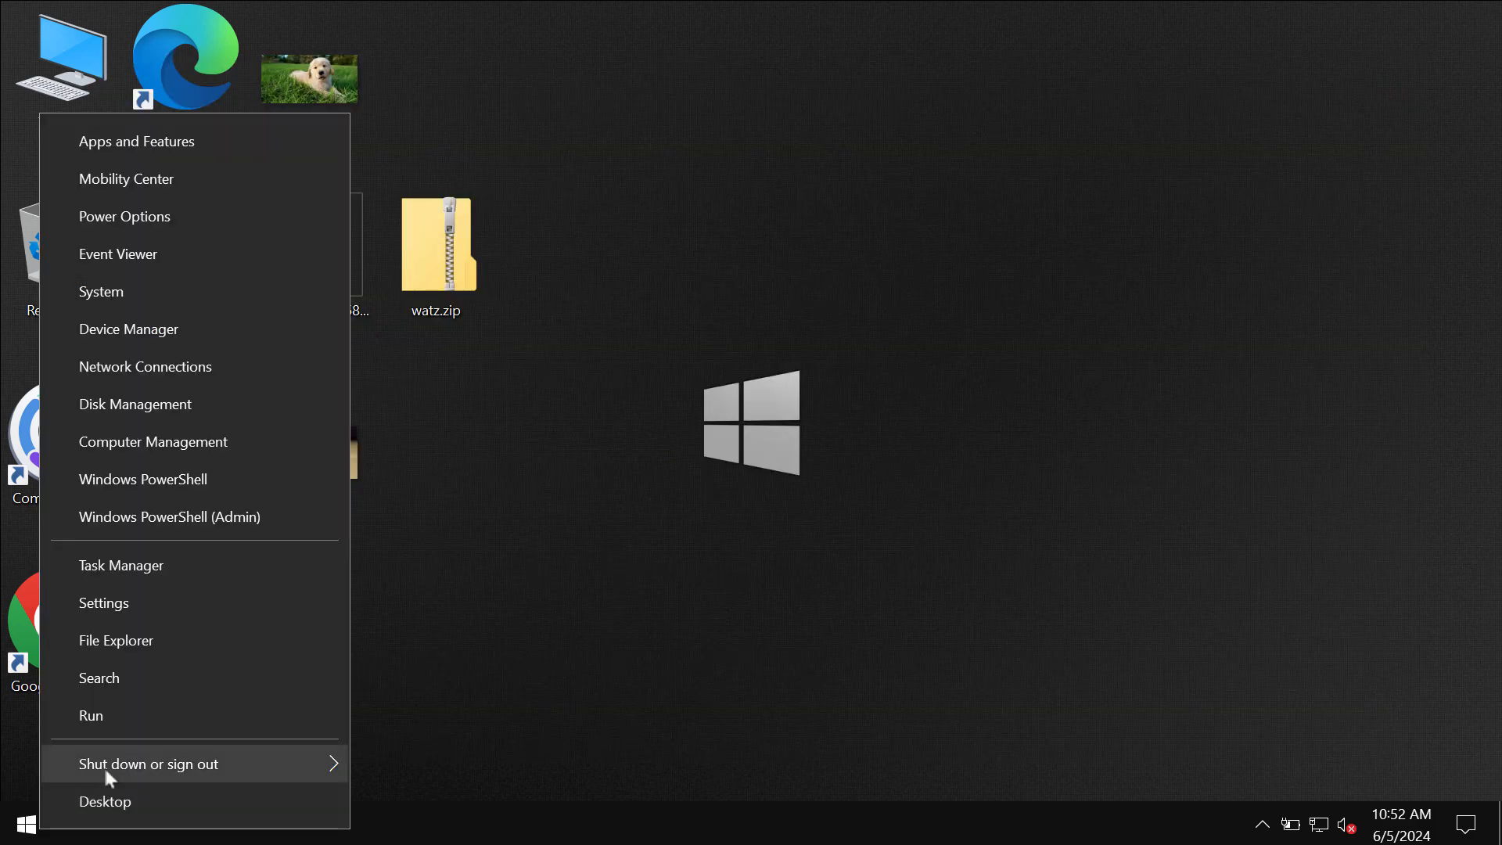
click(147, 764)
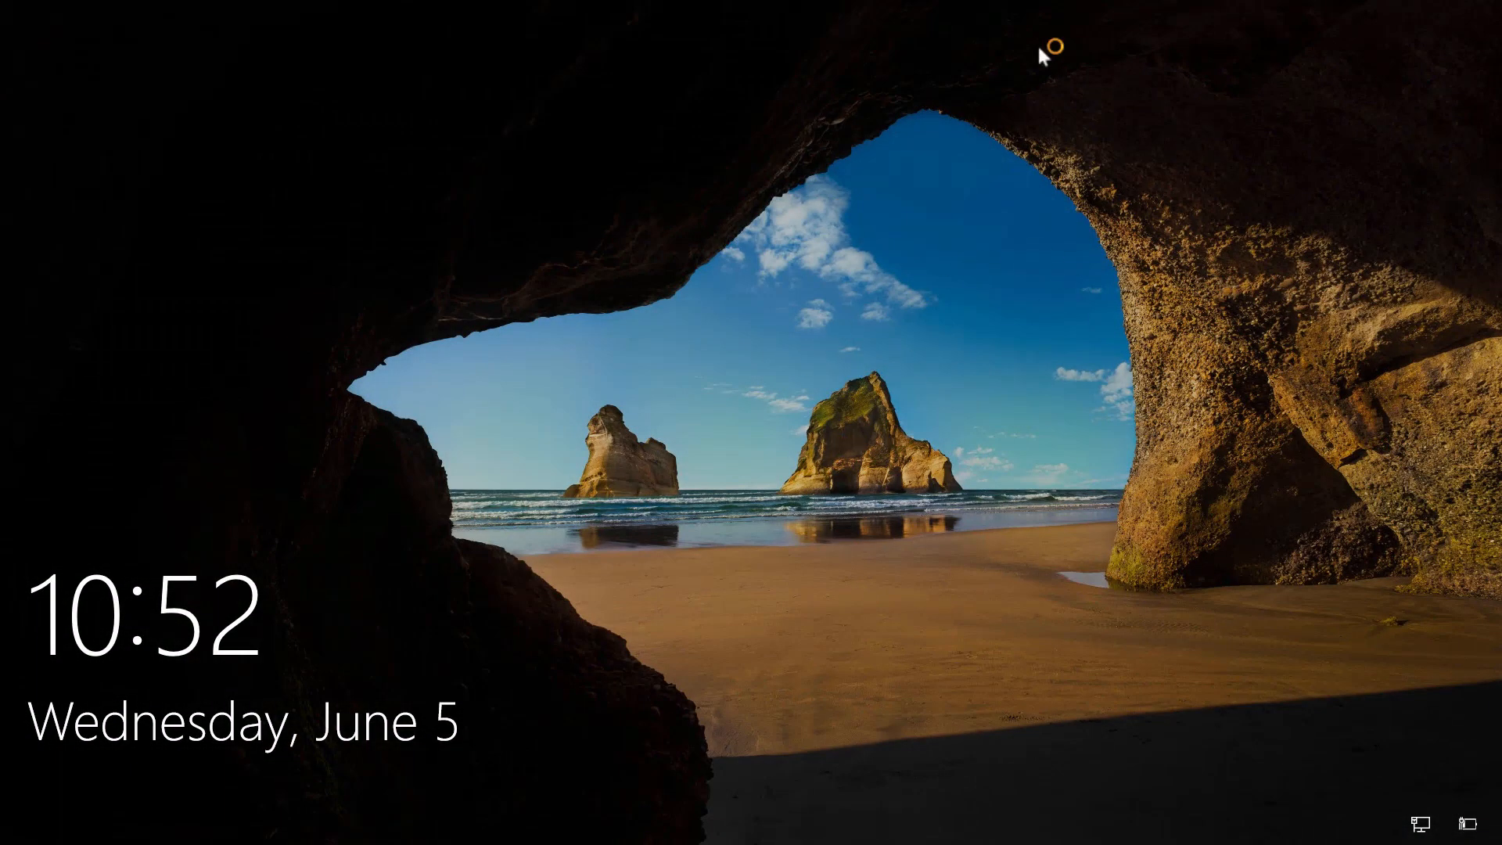
mouse_move(1039, 58)
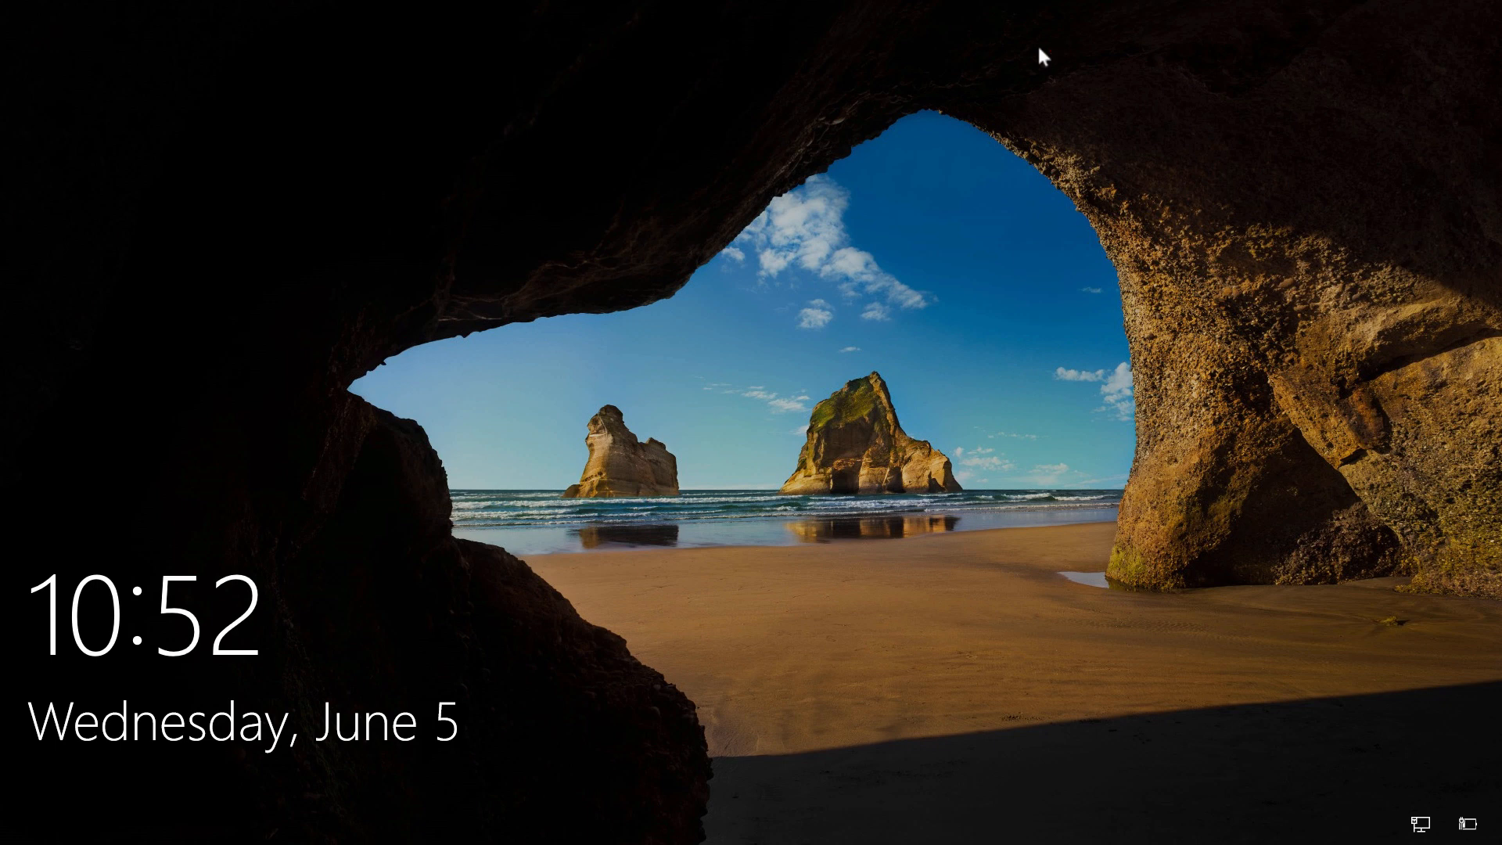
mouse_move(861, 476)
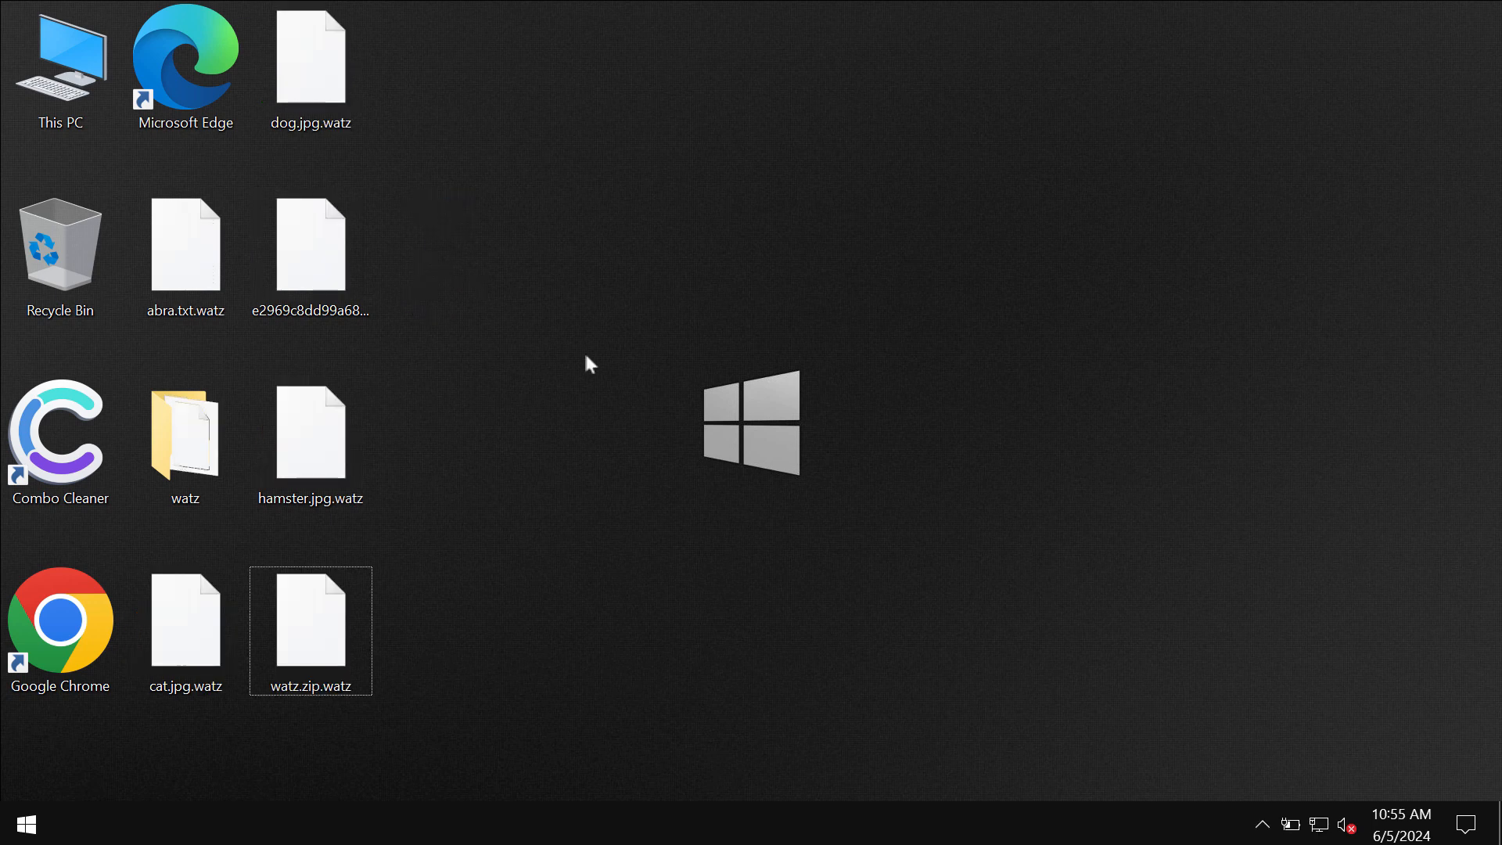
mouse_move(540, 191)
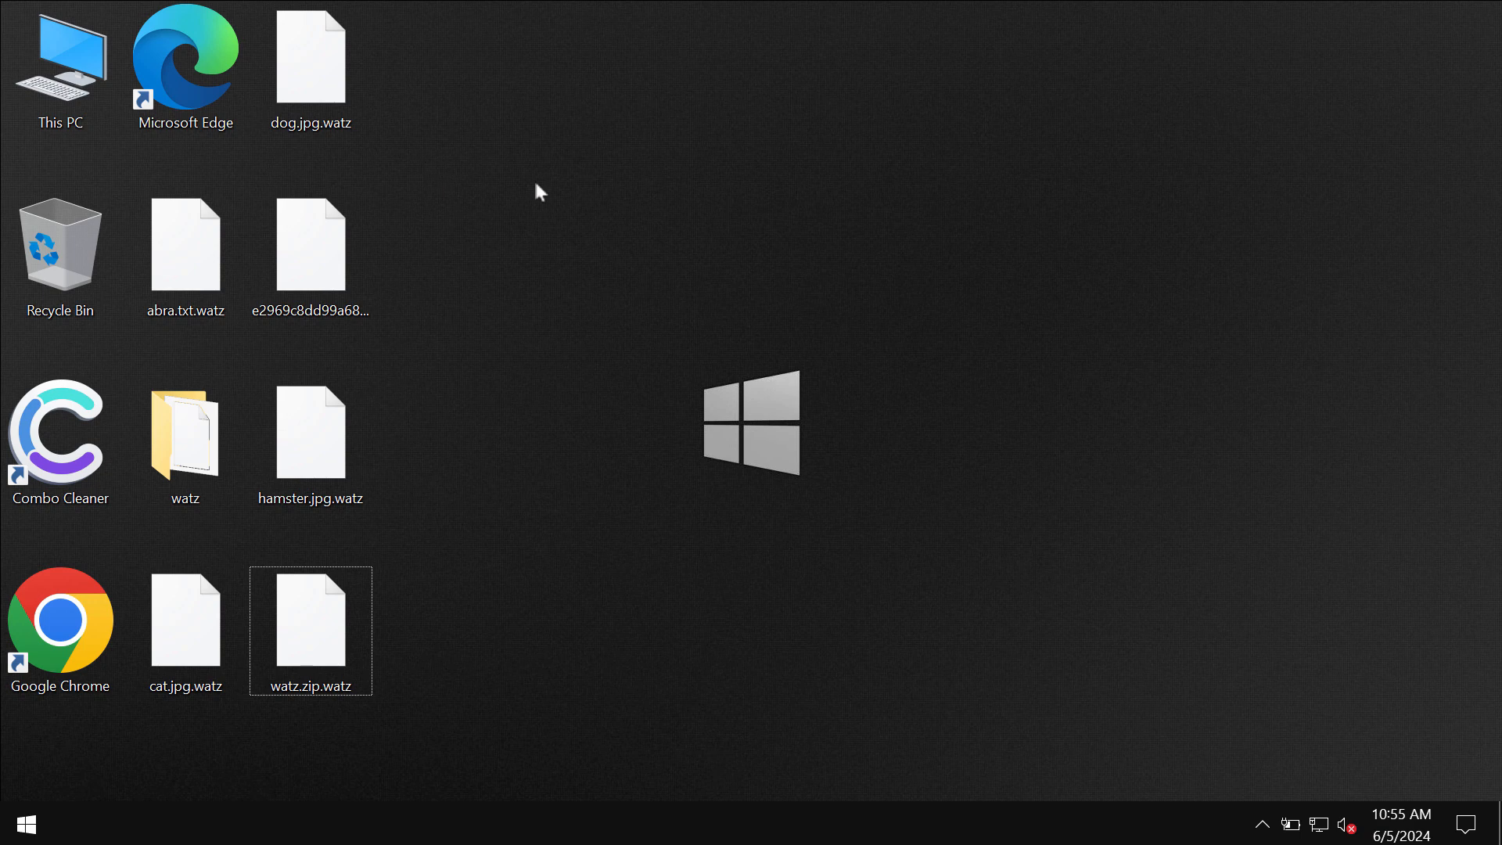
Try opening hamster.jpg.watz, dismiss the can't-open warning and cancel the rename.
click(310, 437)
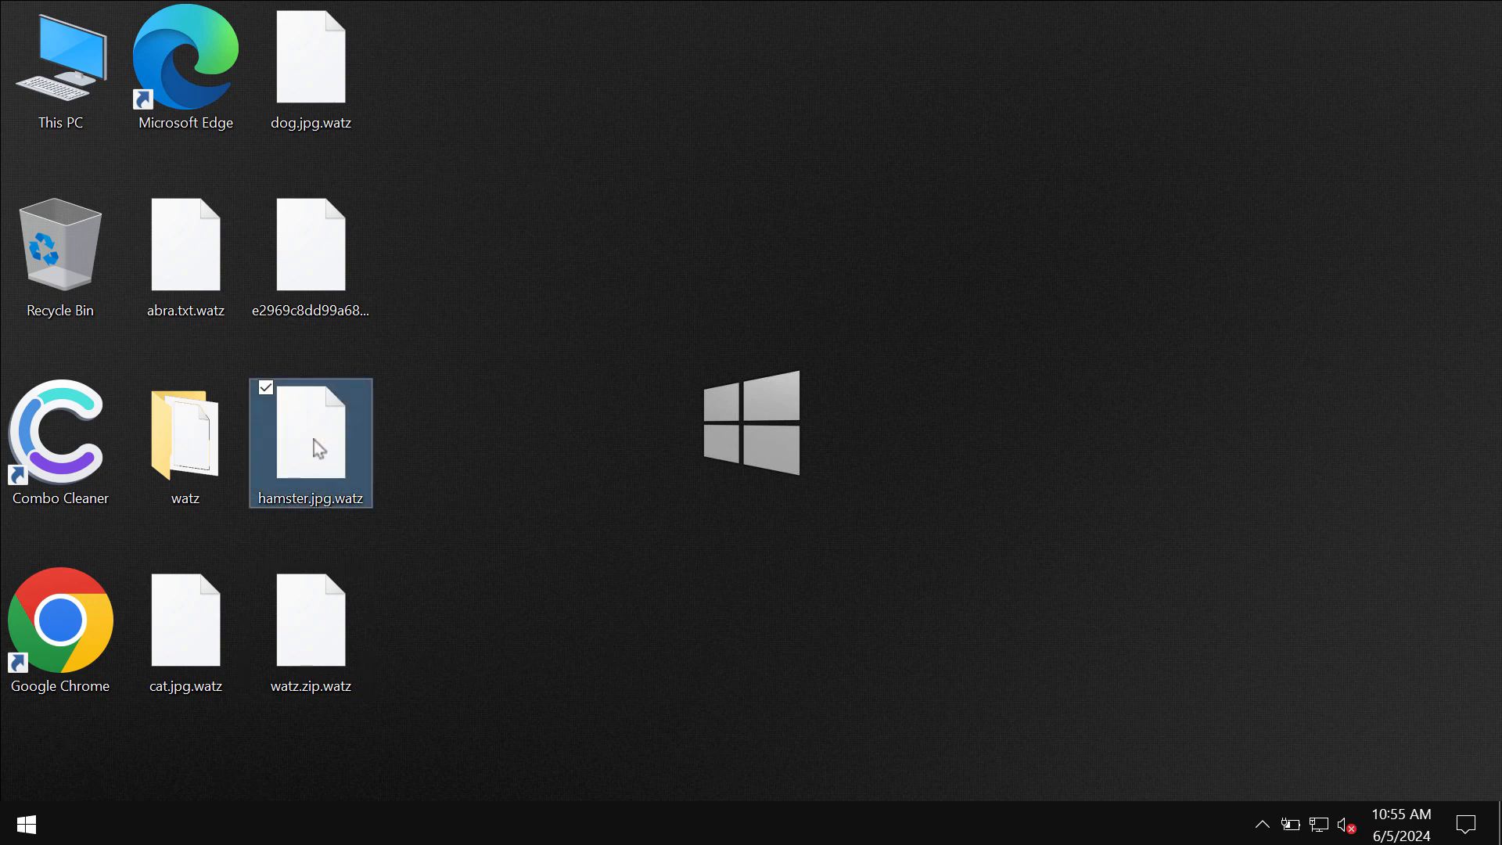
double_click(310, 436)
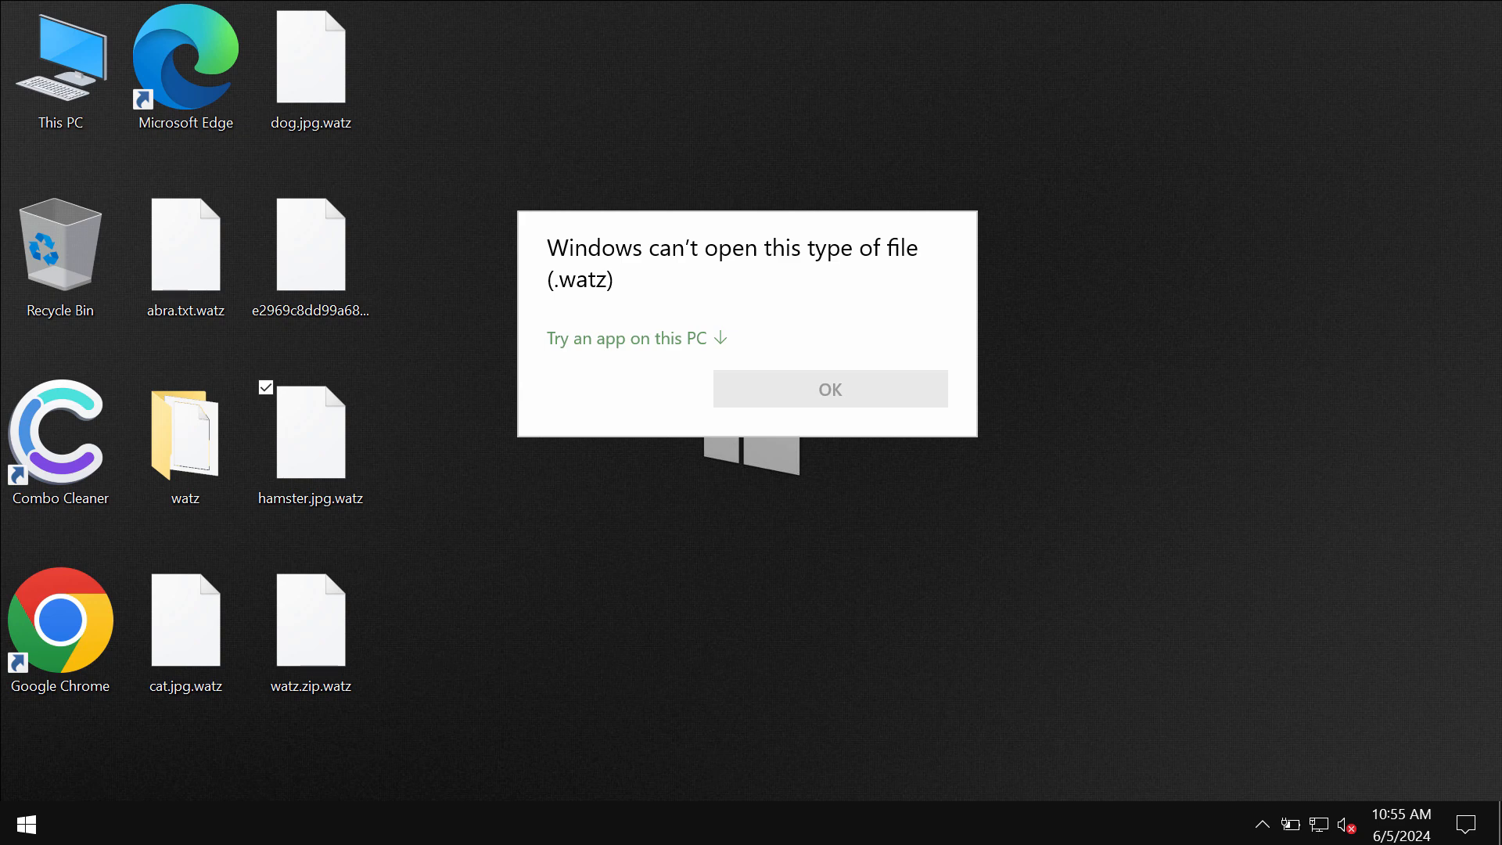
click(829, 389)
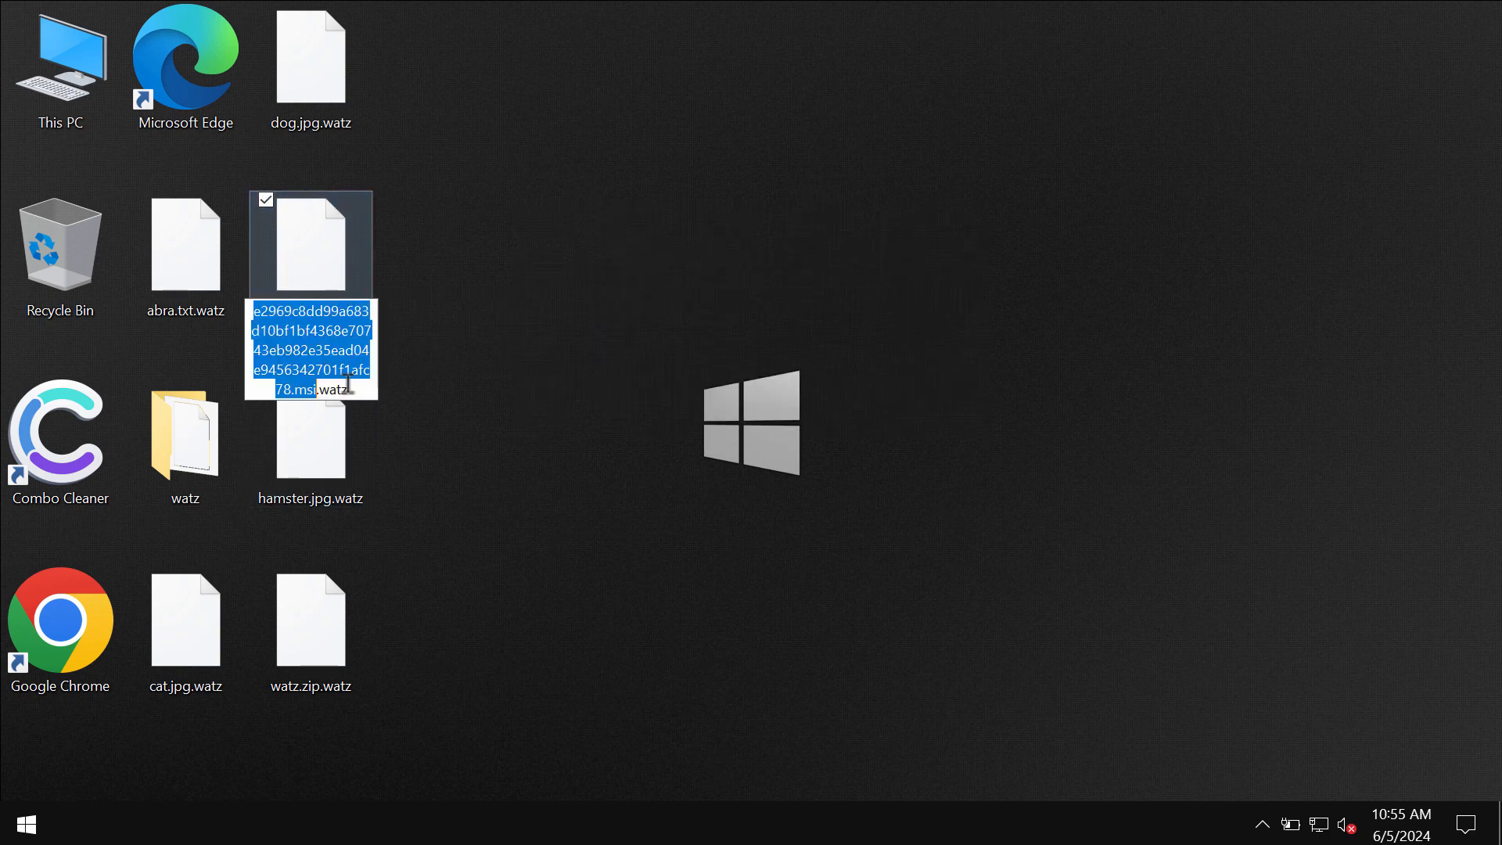
click(596, 228)
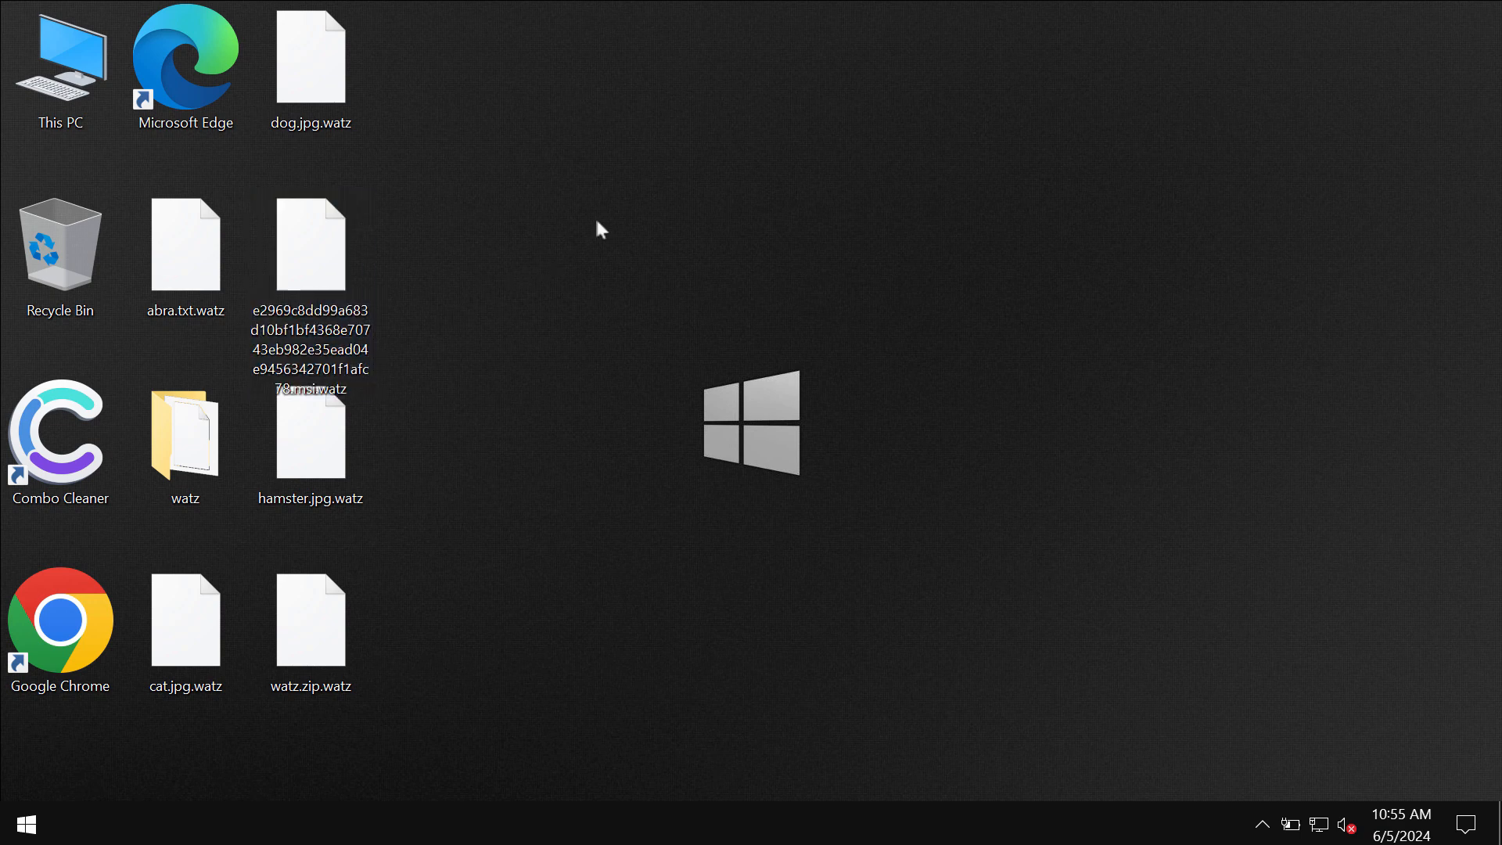
mouse_move(713, 361)
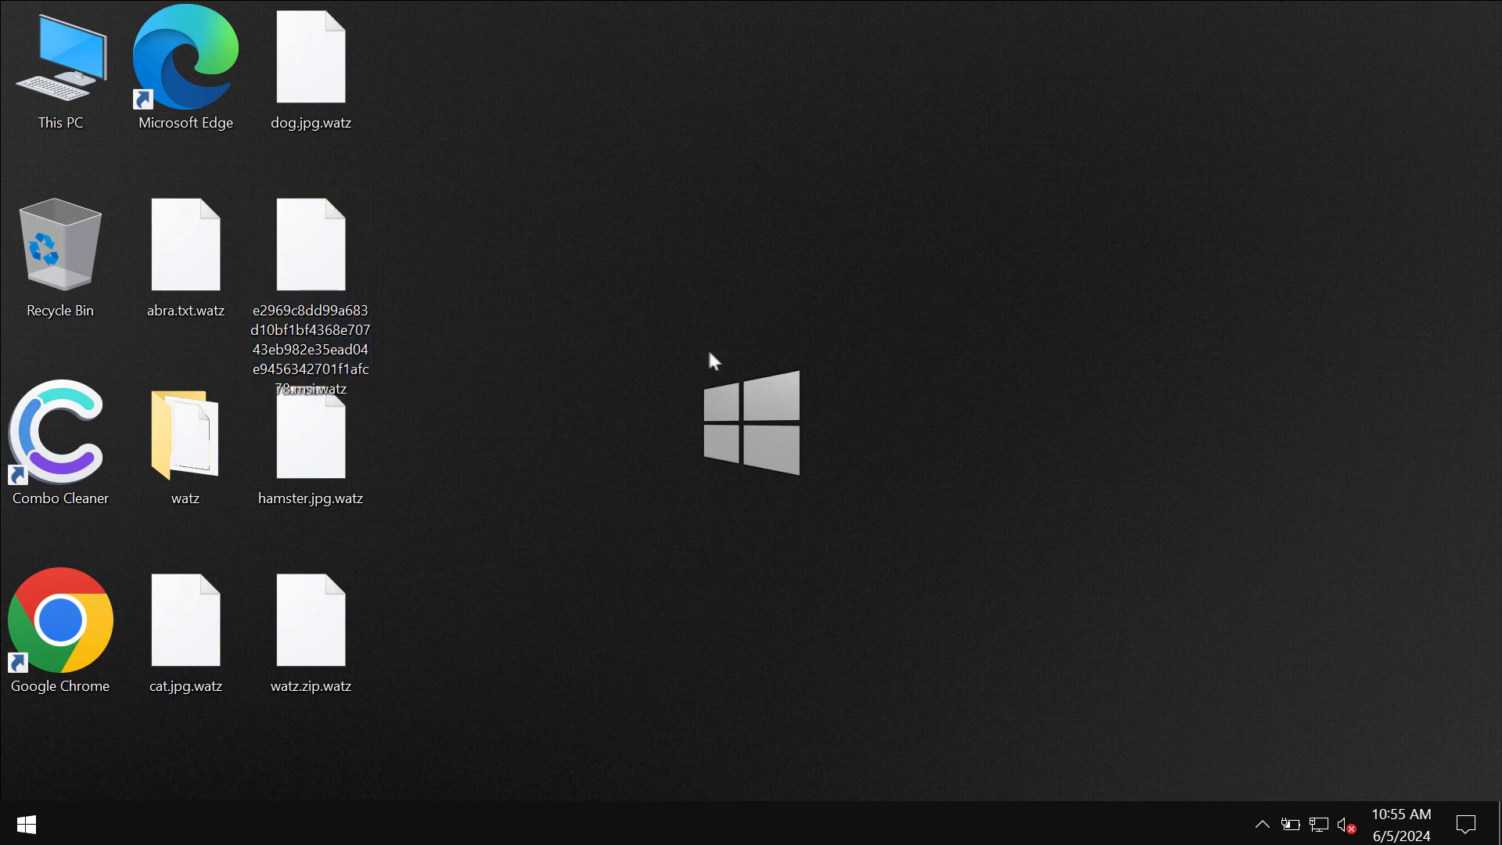
mouse_move(511, 558)
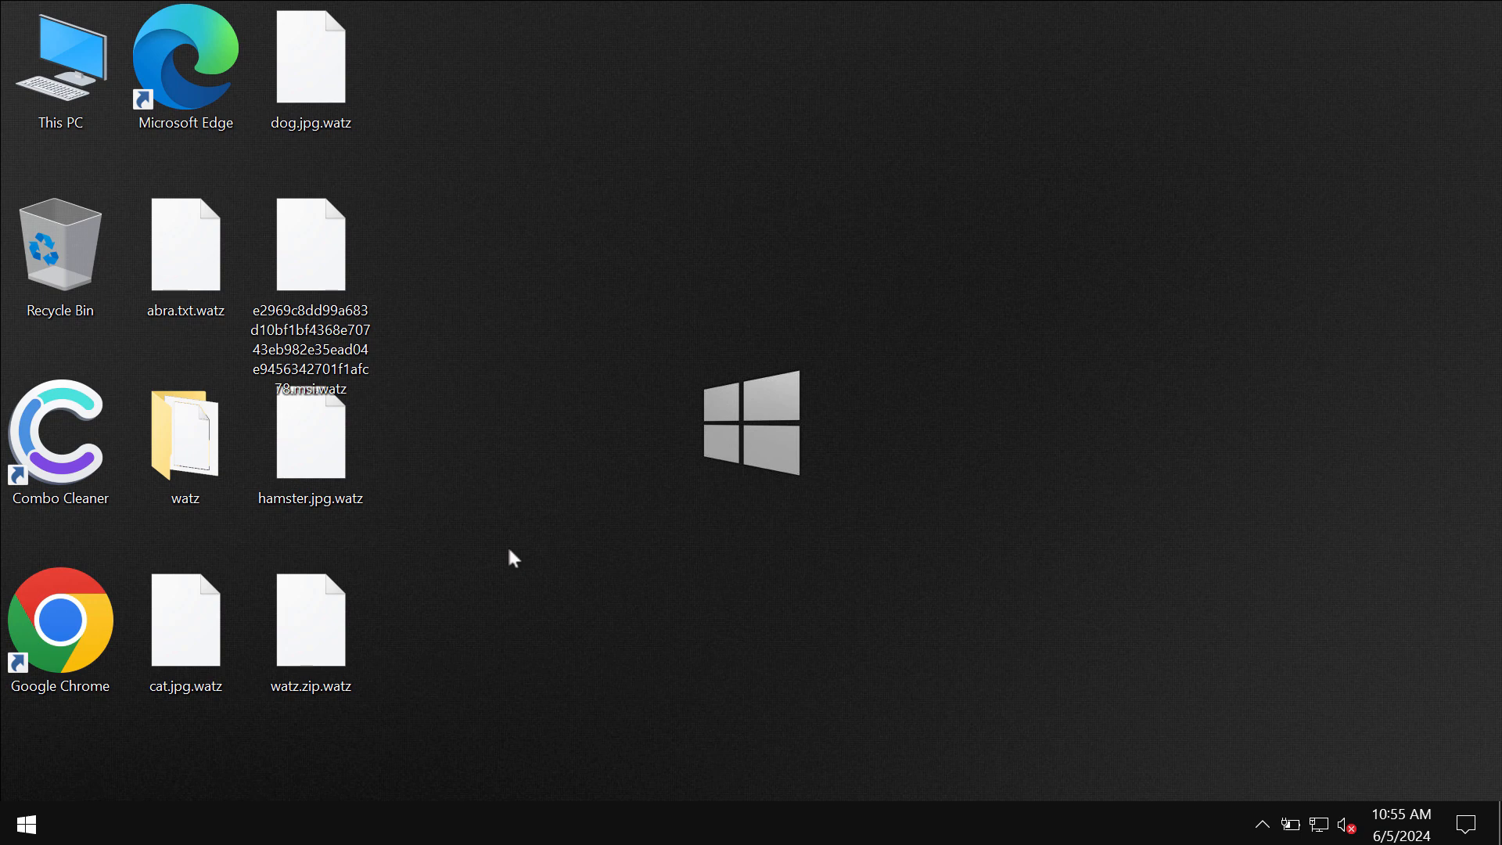
mouse_move(59, 618)
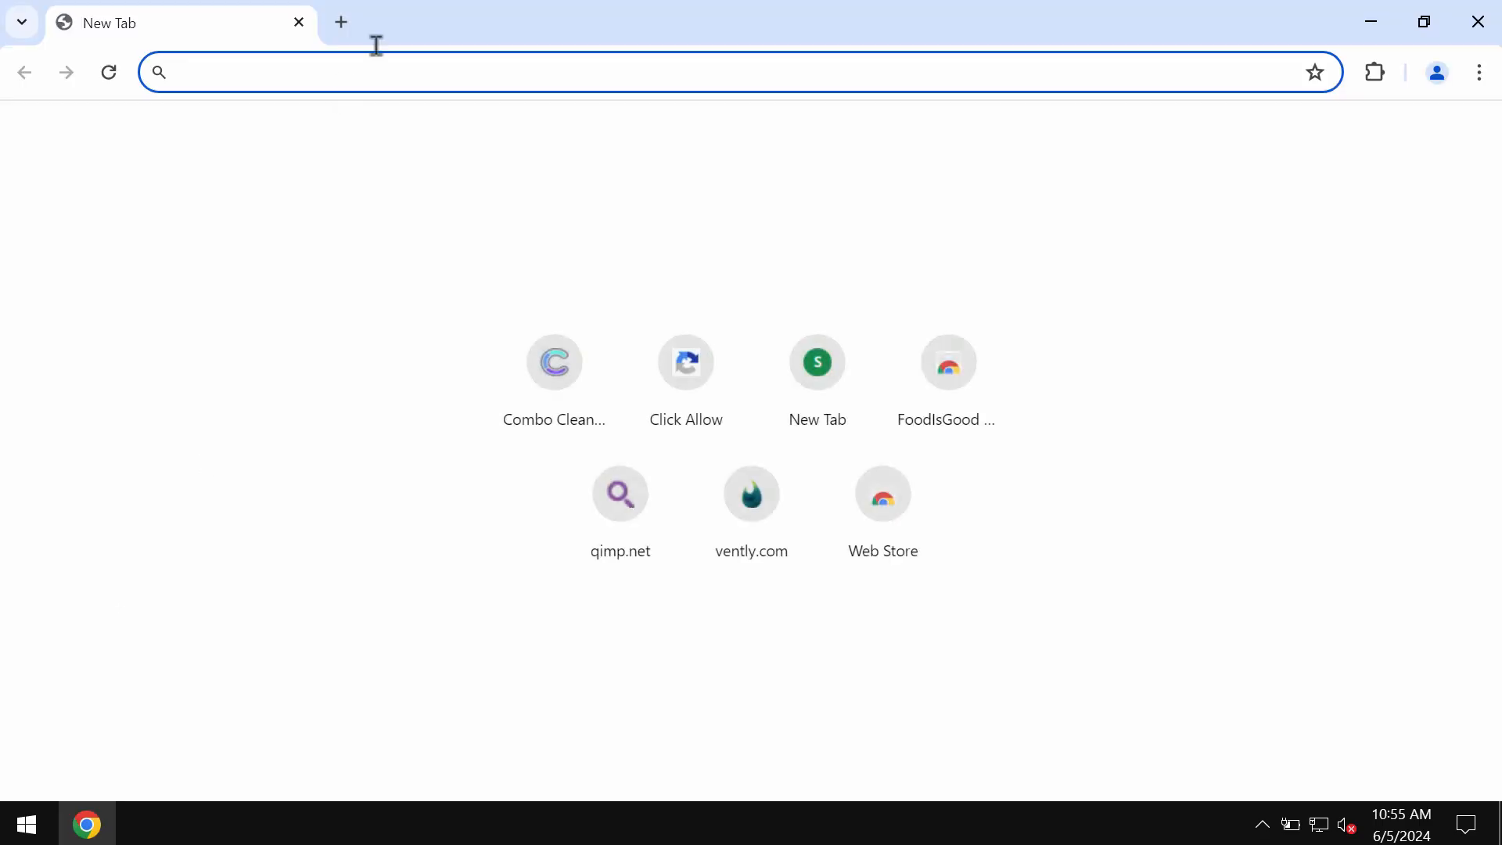
Go to combocleaner.com from the Chrome new-tab shortcut tile.
click(553, 362)
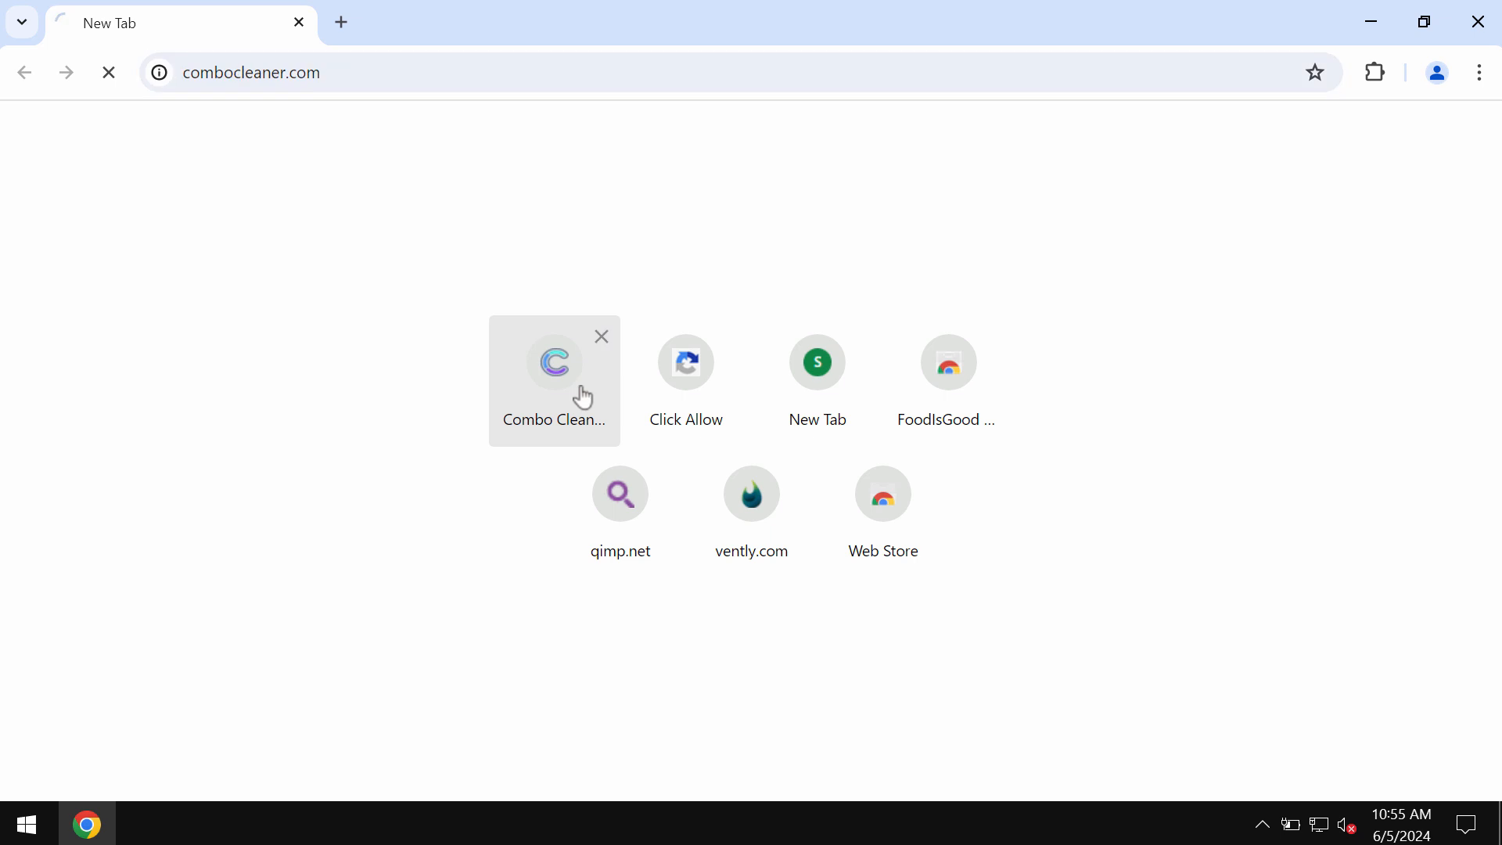
click(554, 361)
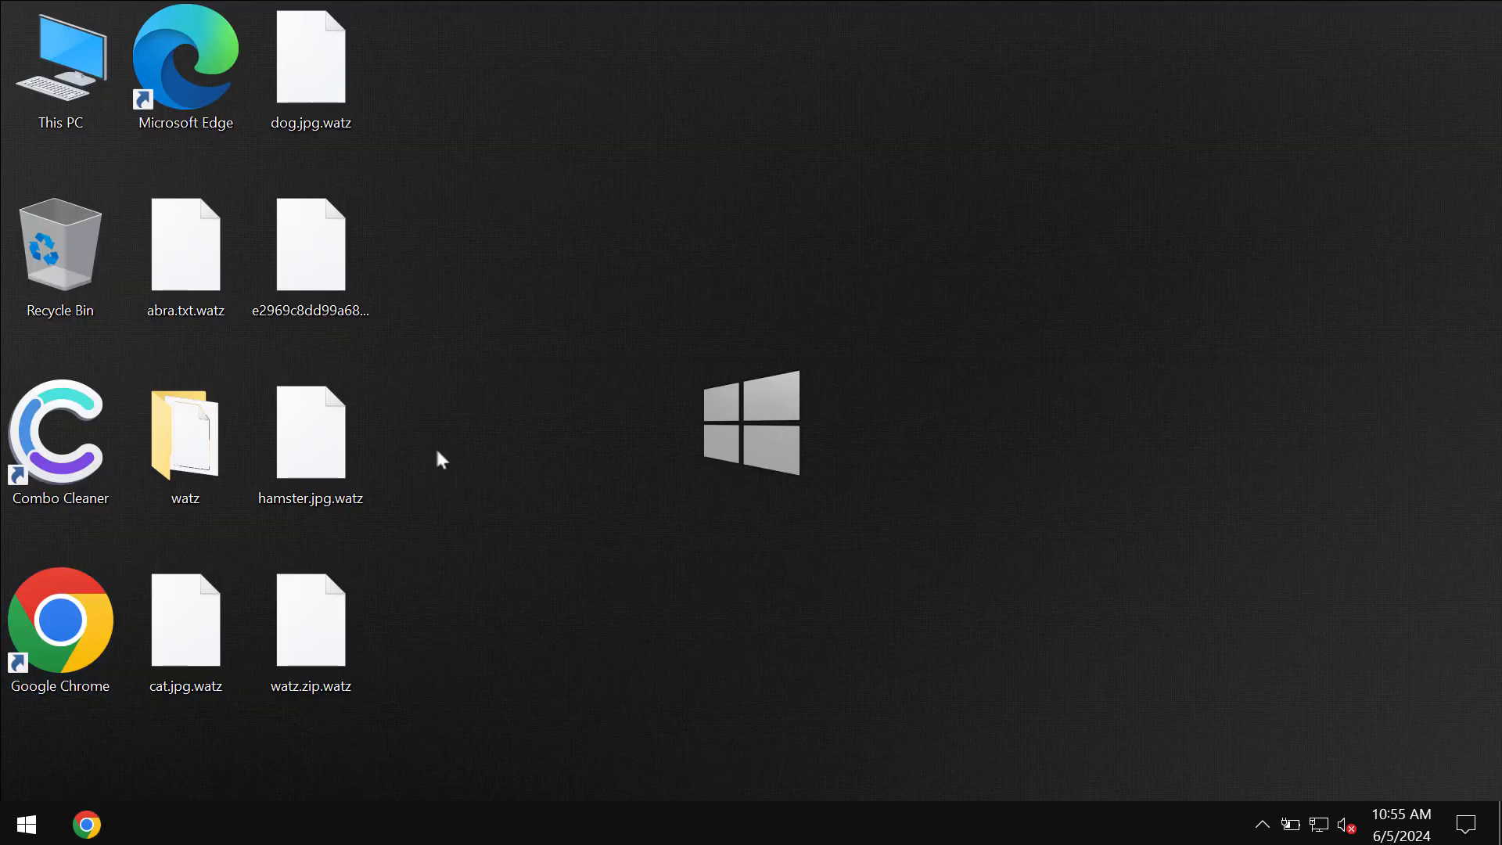
mouse_move(622, 305)
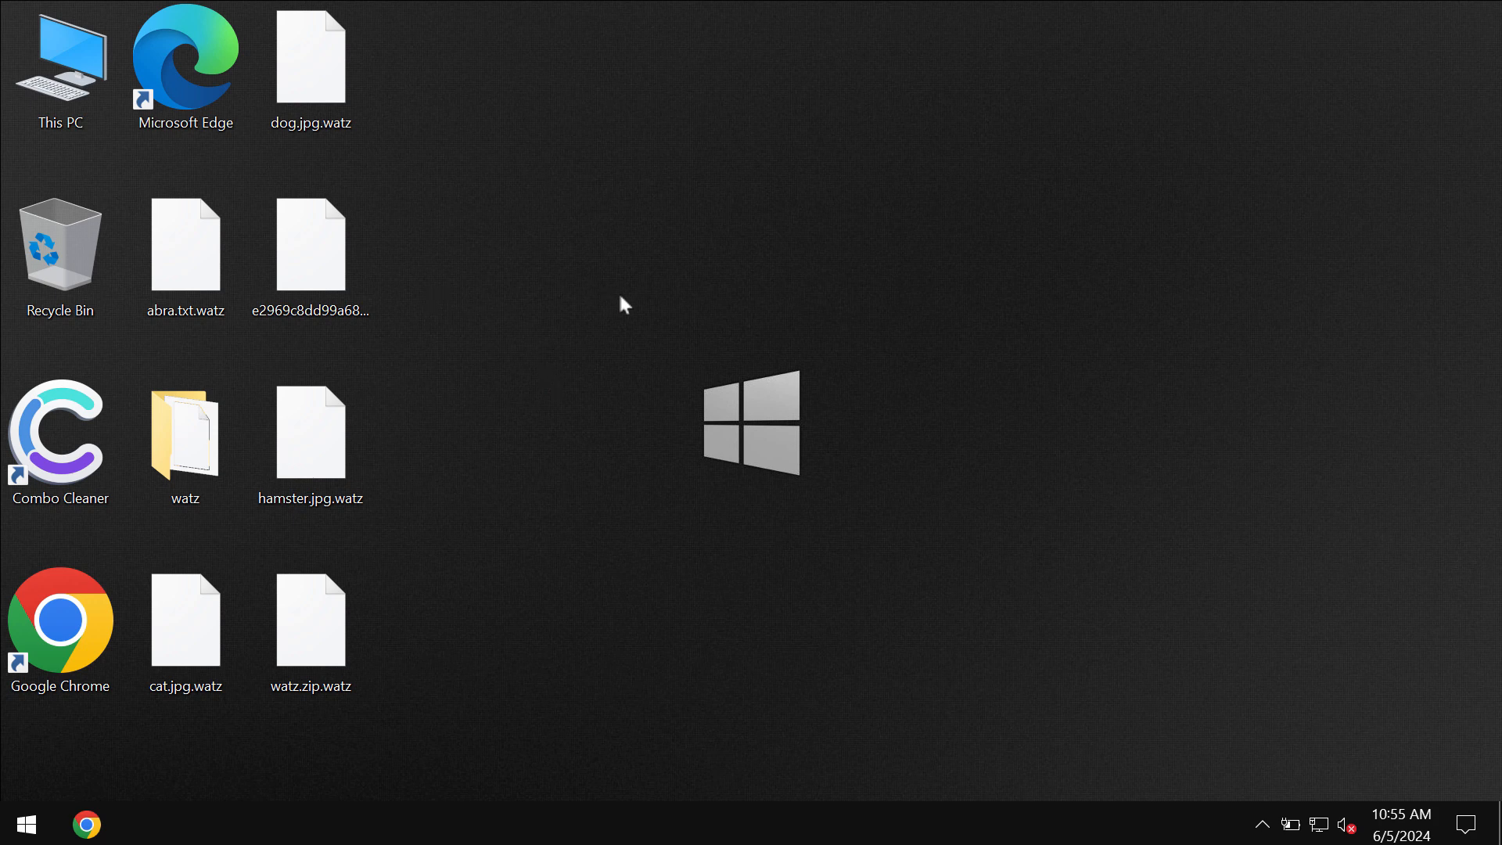
mouse_move(758, 297)
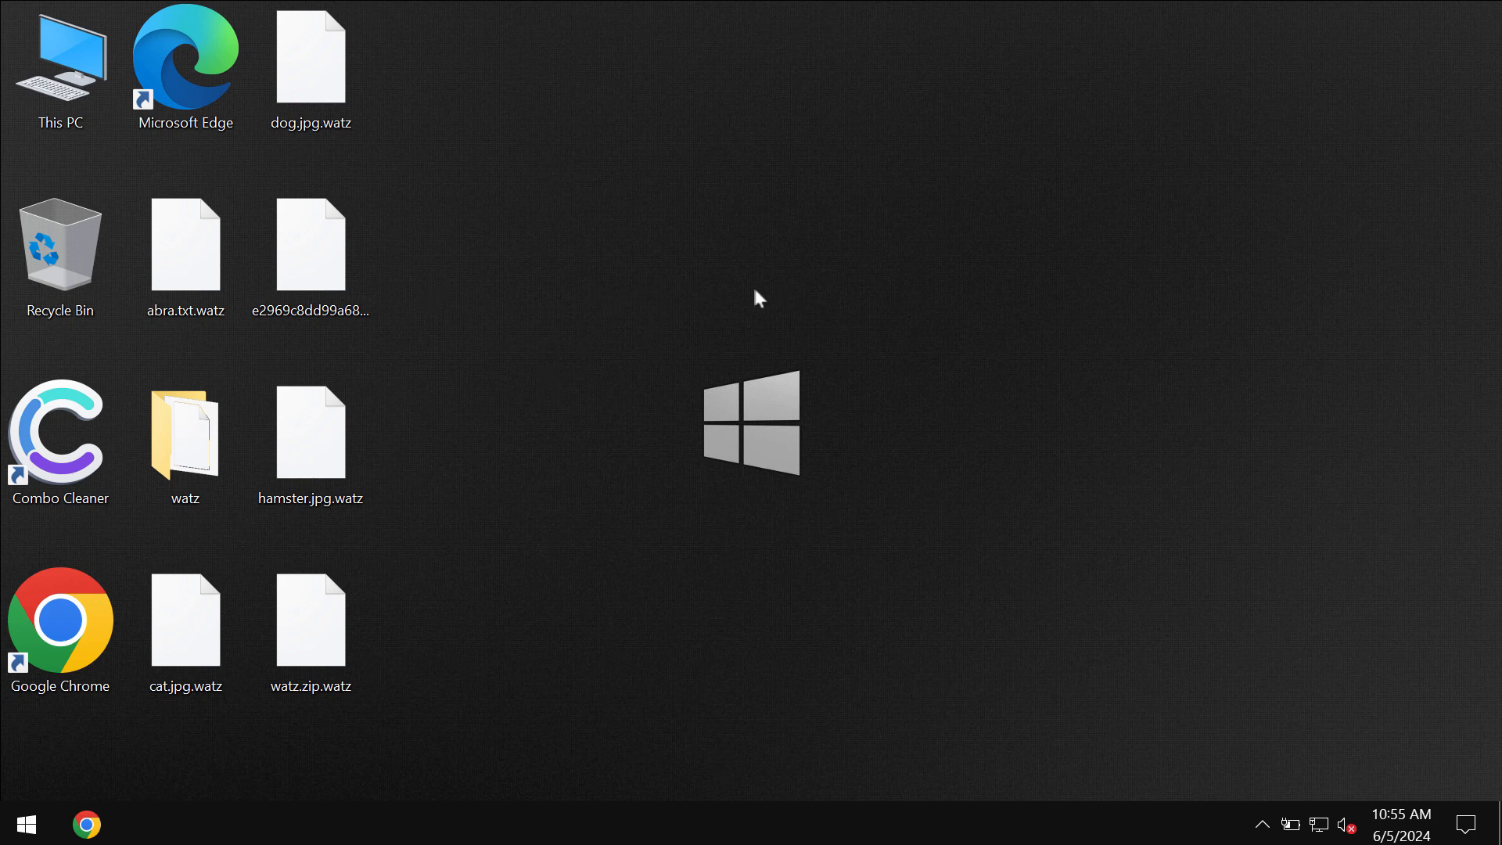
Launch Combo Cleaner from its desktop shortcut.
click(60, 436)
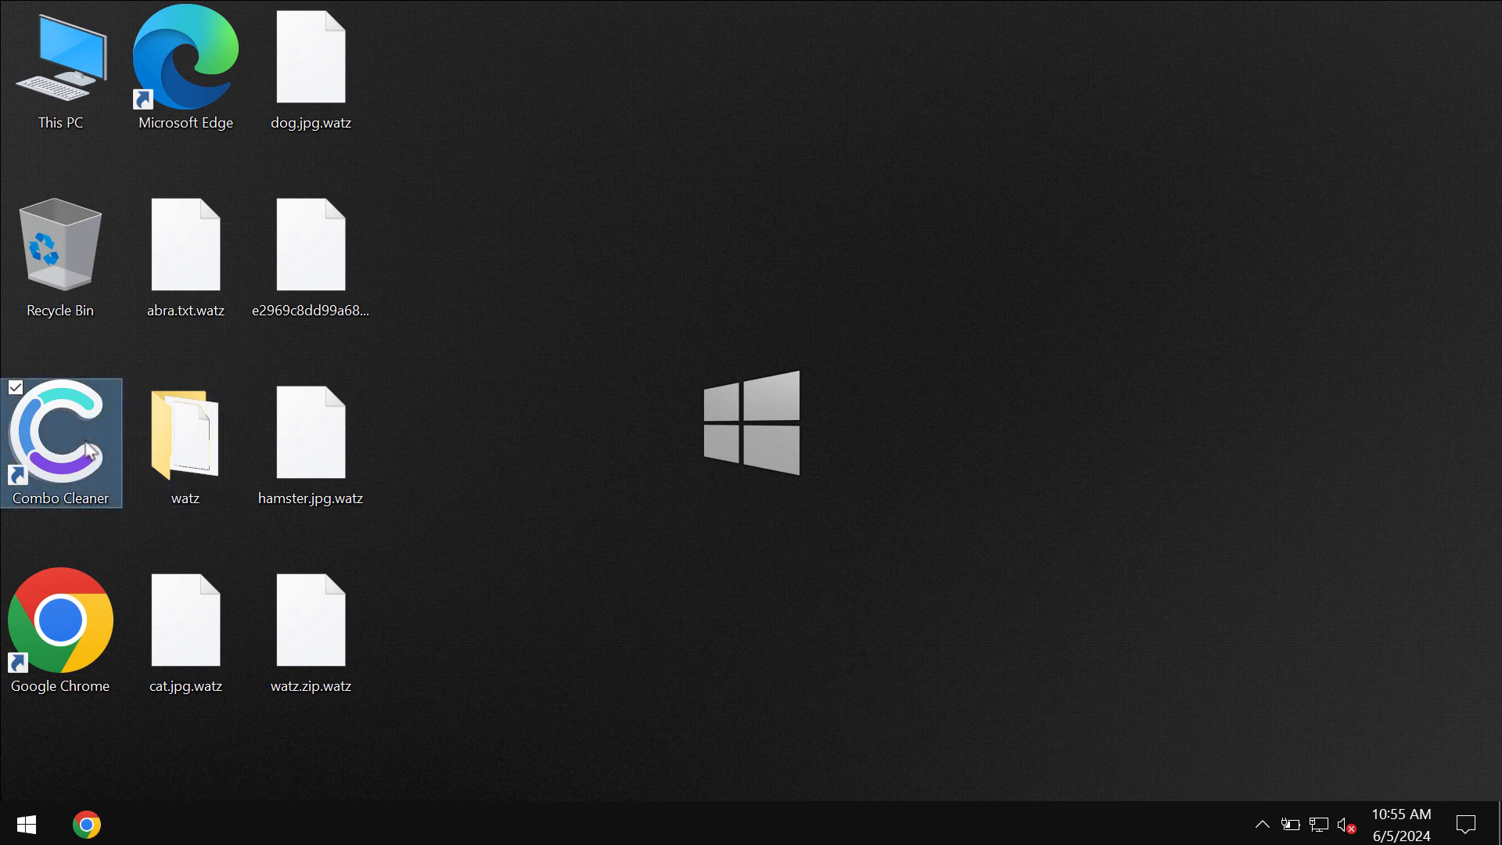
double_click(61, 443)
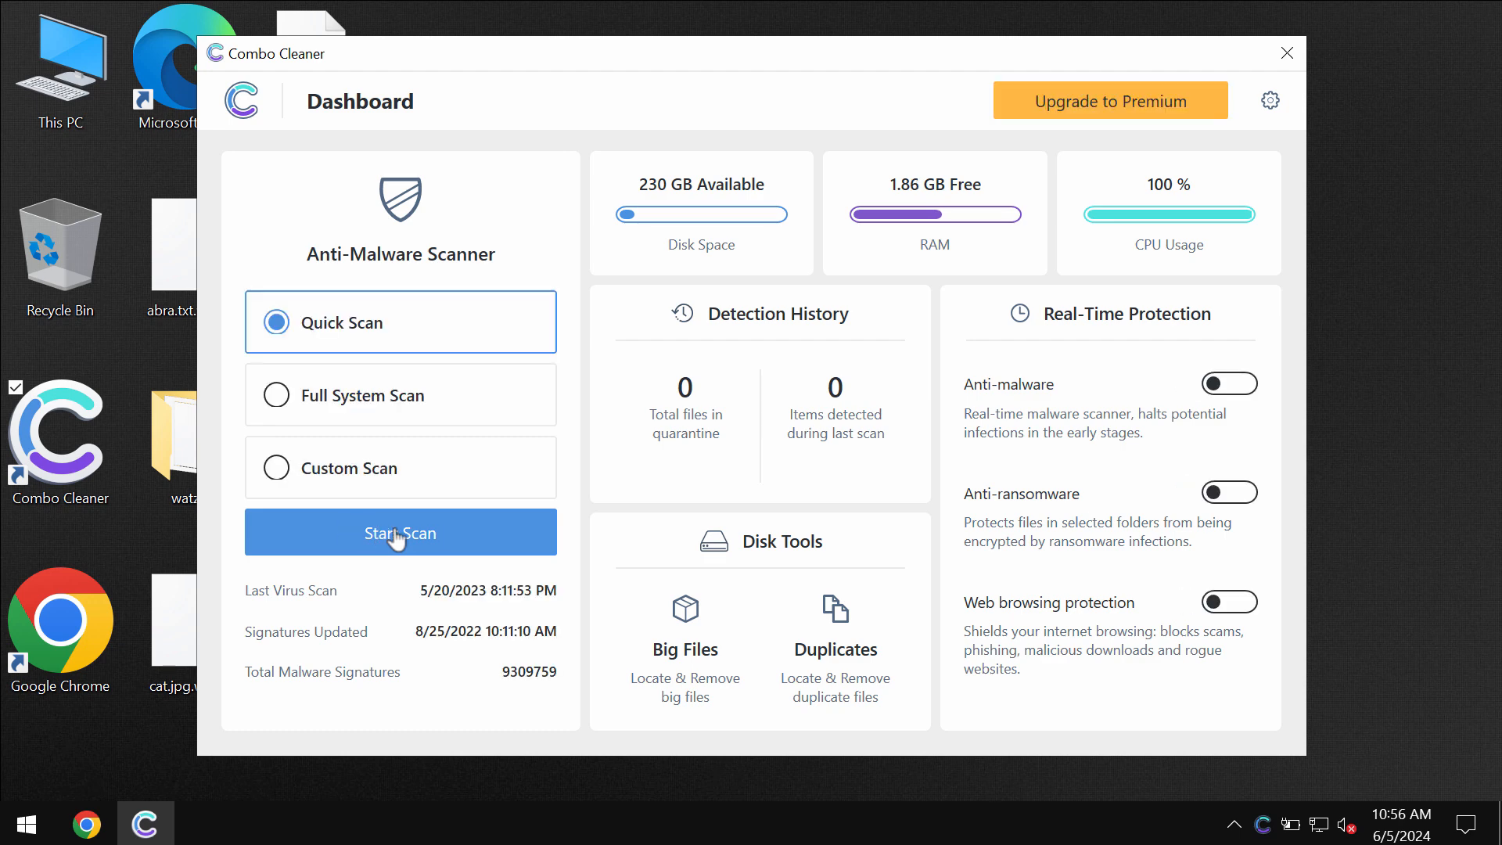
Start the Quick Scan from the dashboard.
click(399, 533)
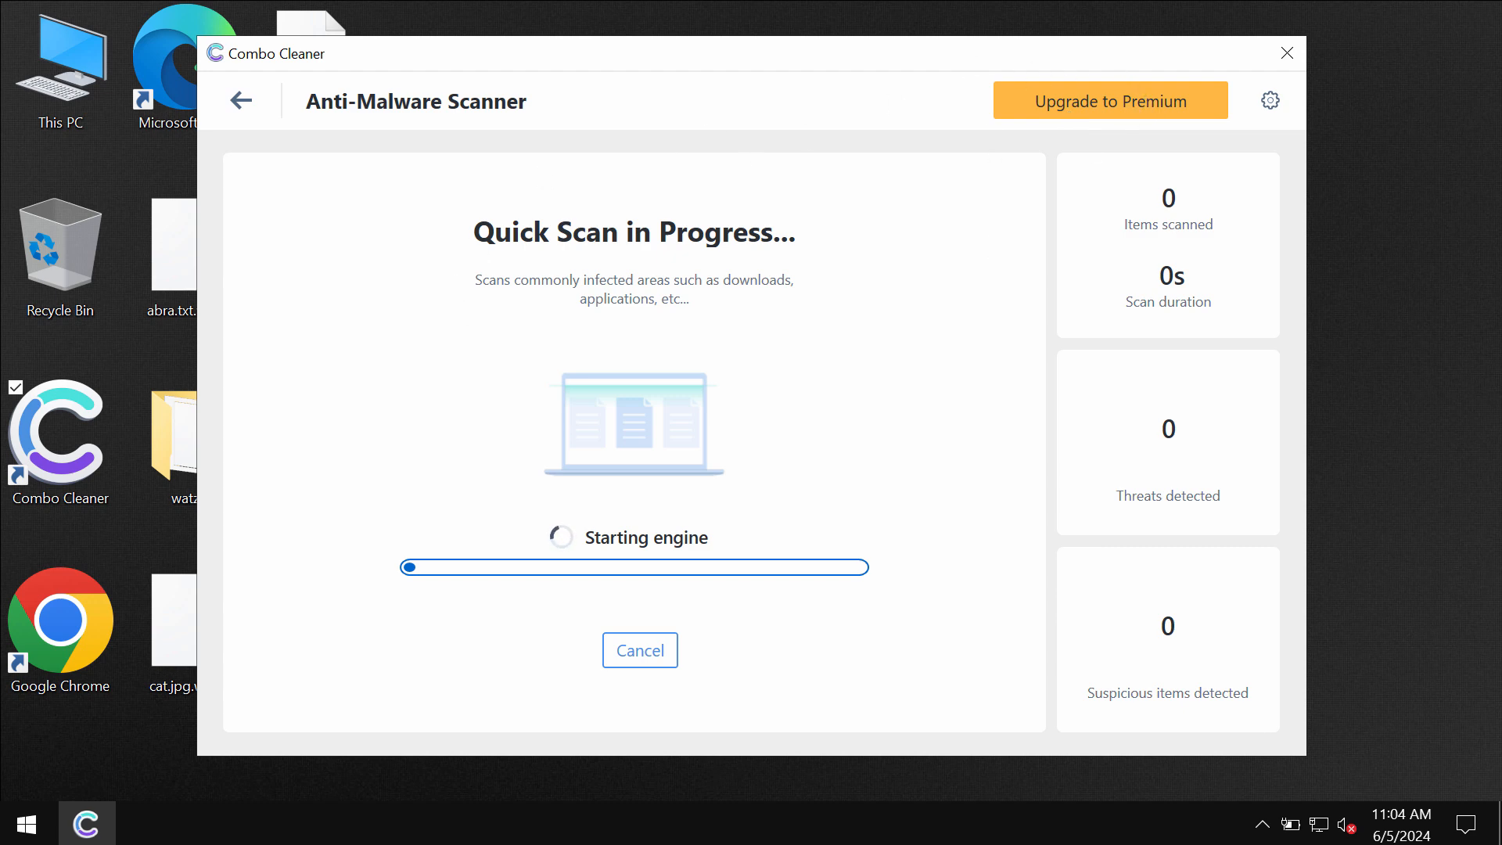
mouse_move(1166, 114)
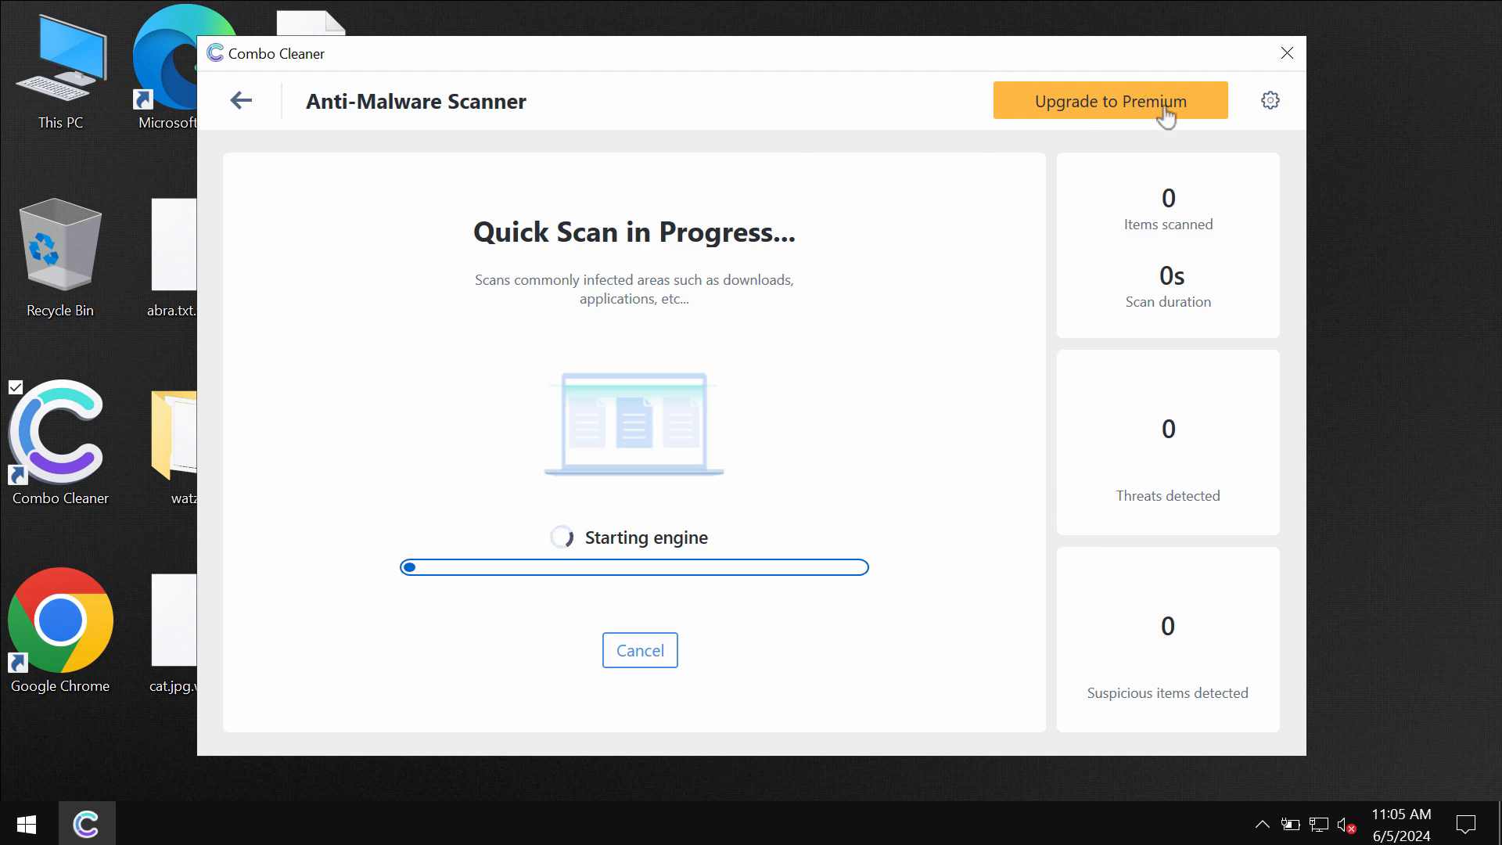
Show the Anti-Ransomware page in the program settings.
click(1269, 100)
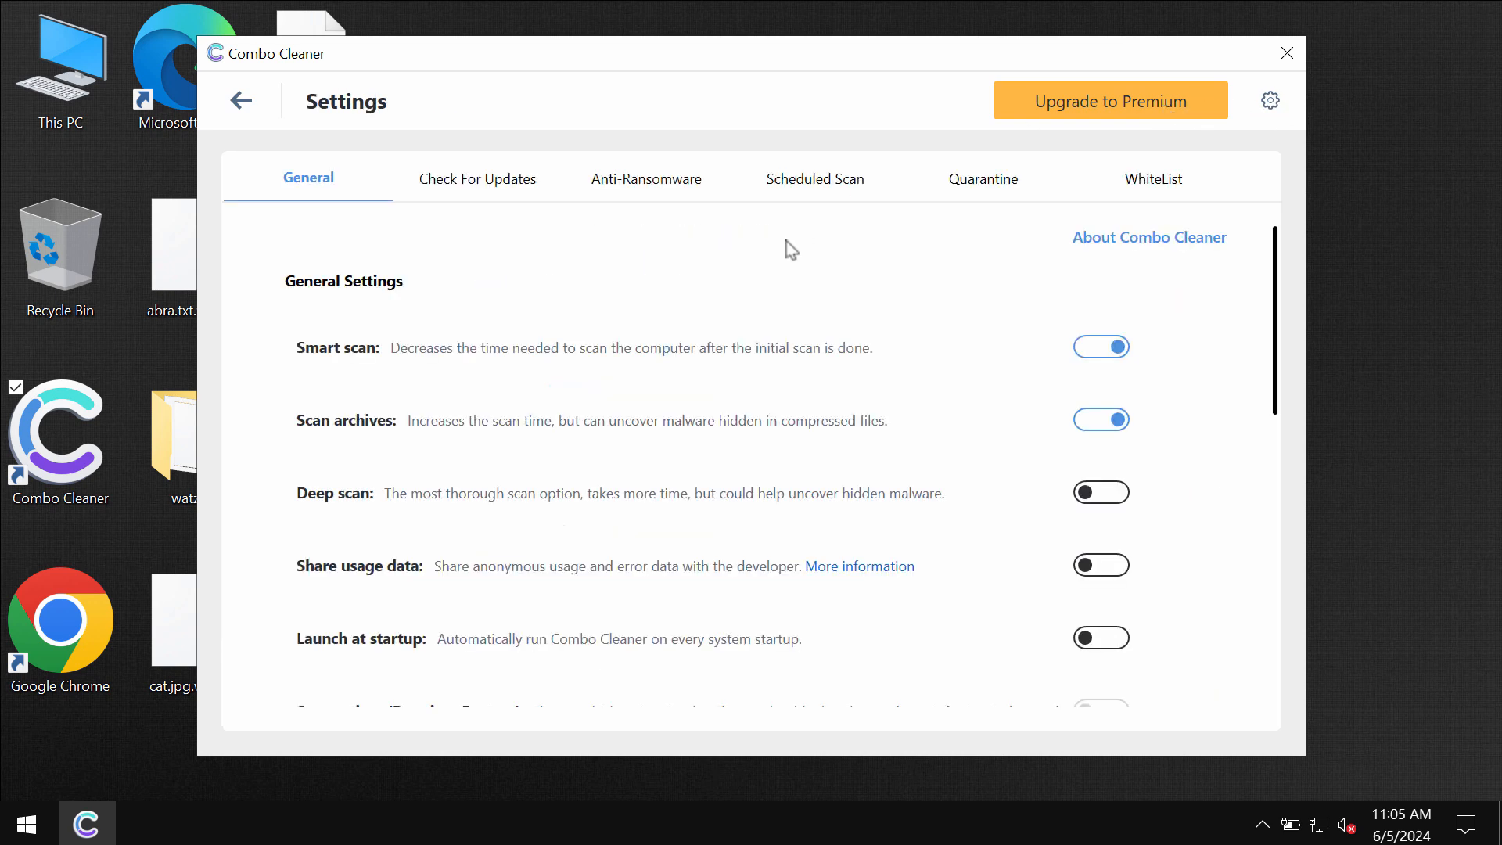
mouse_move(648, 186)
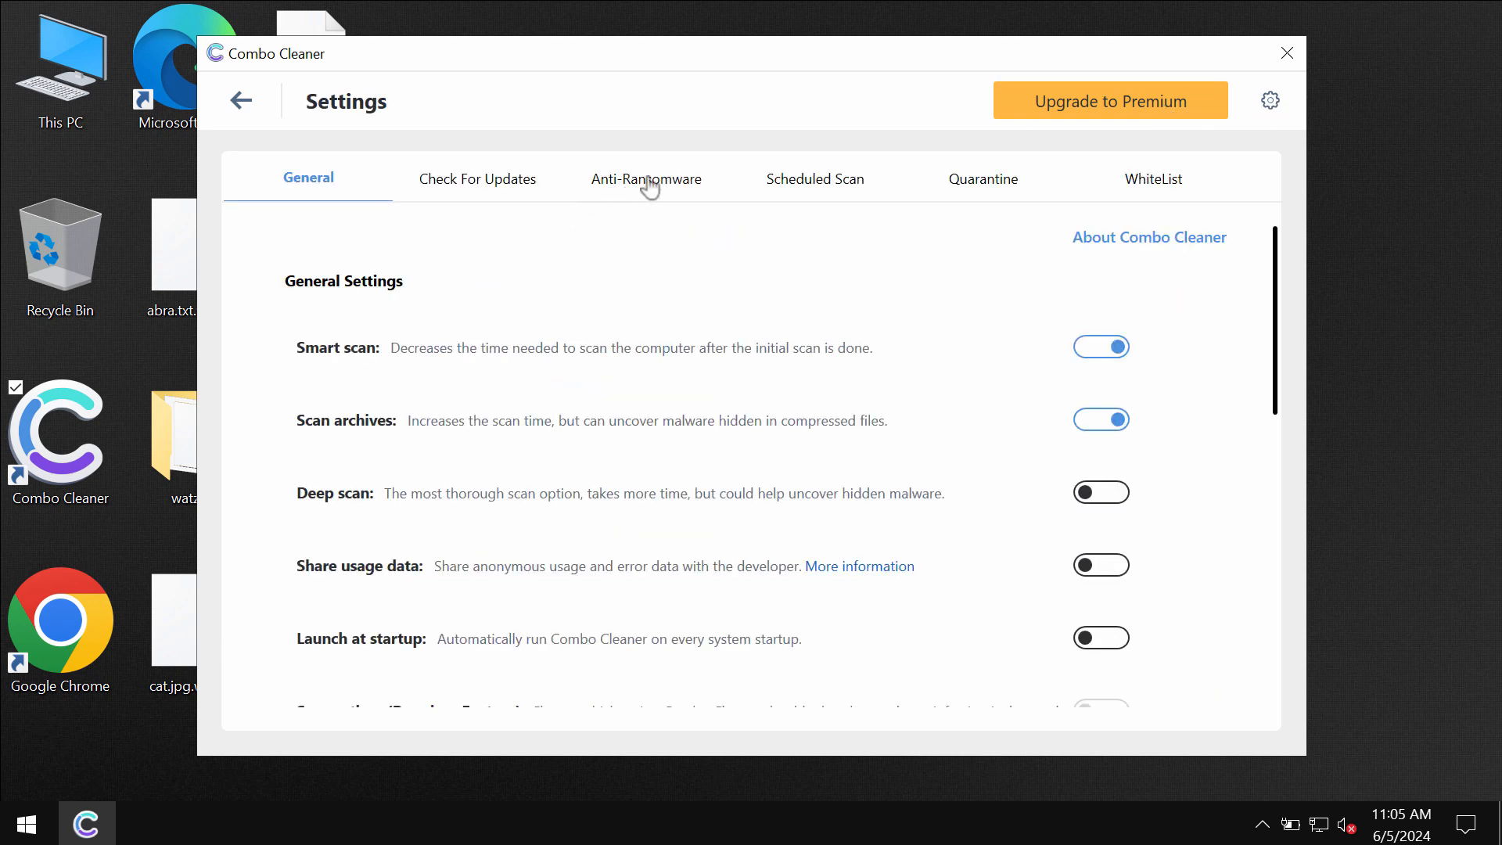
click(646, 178)
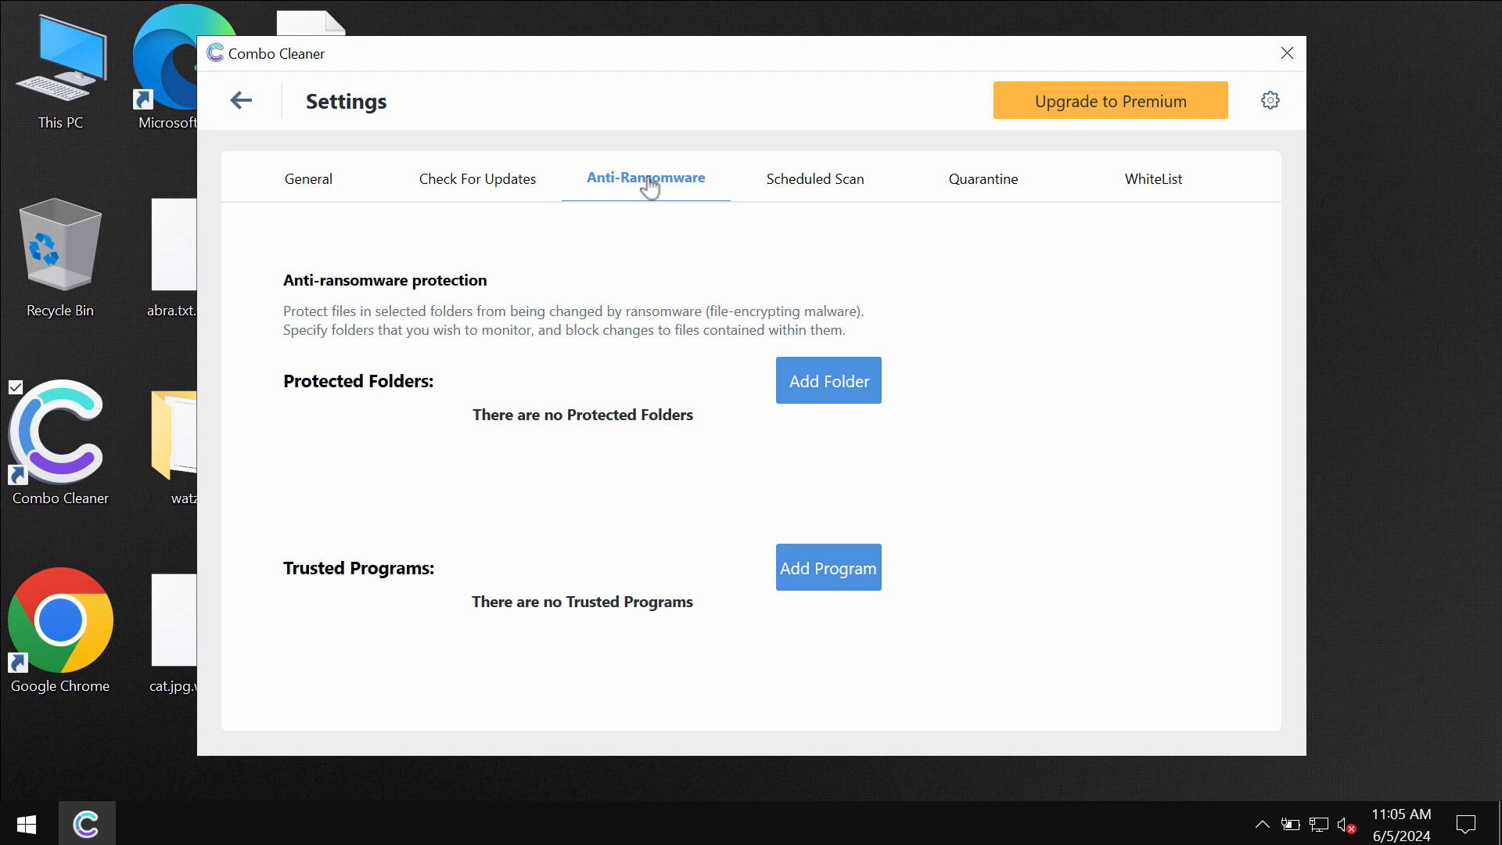
mouse_move(762, 454)
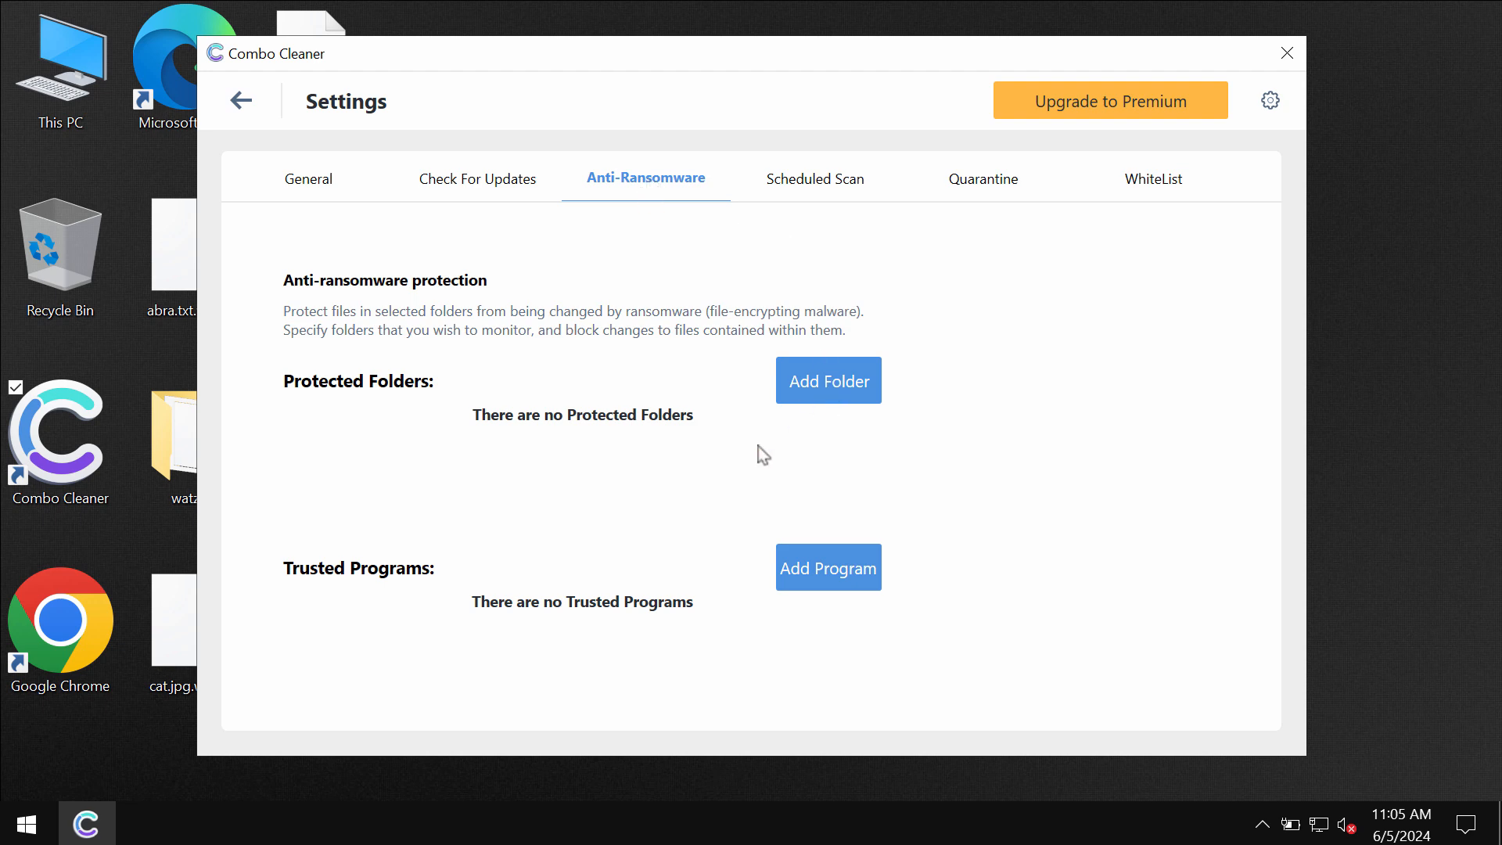
mouse_move(849, 357)
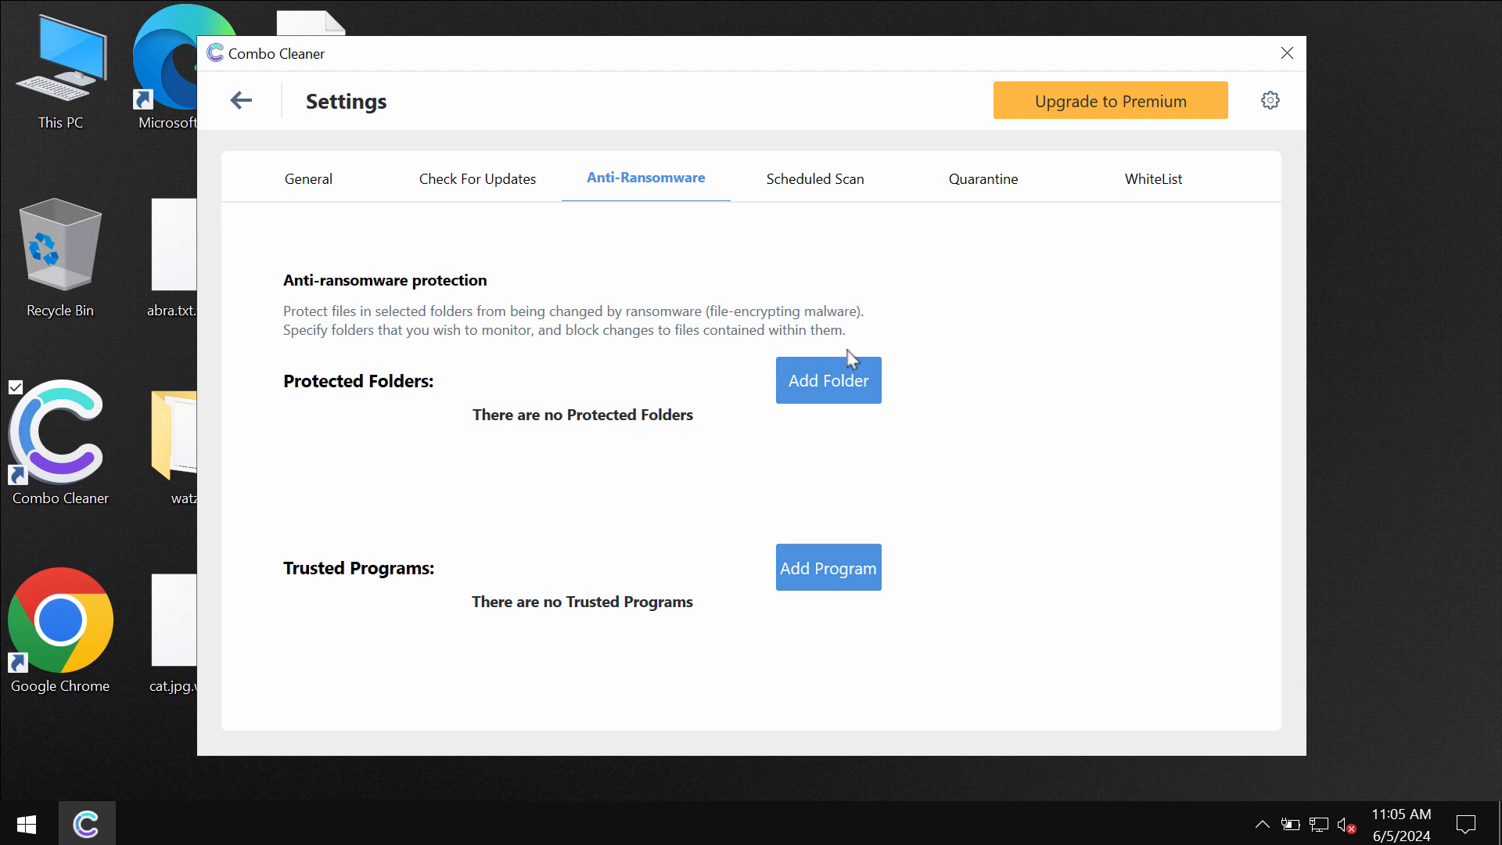
mouse_move(233, 134)
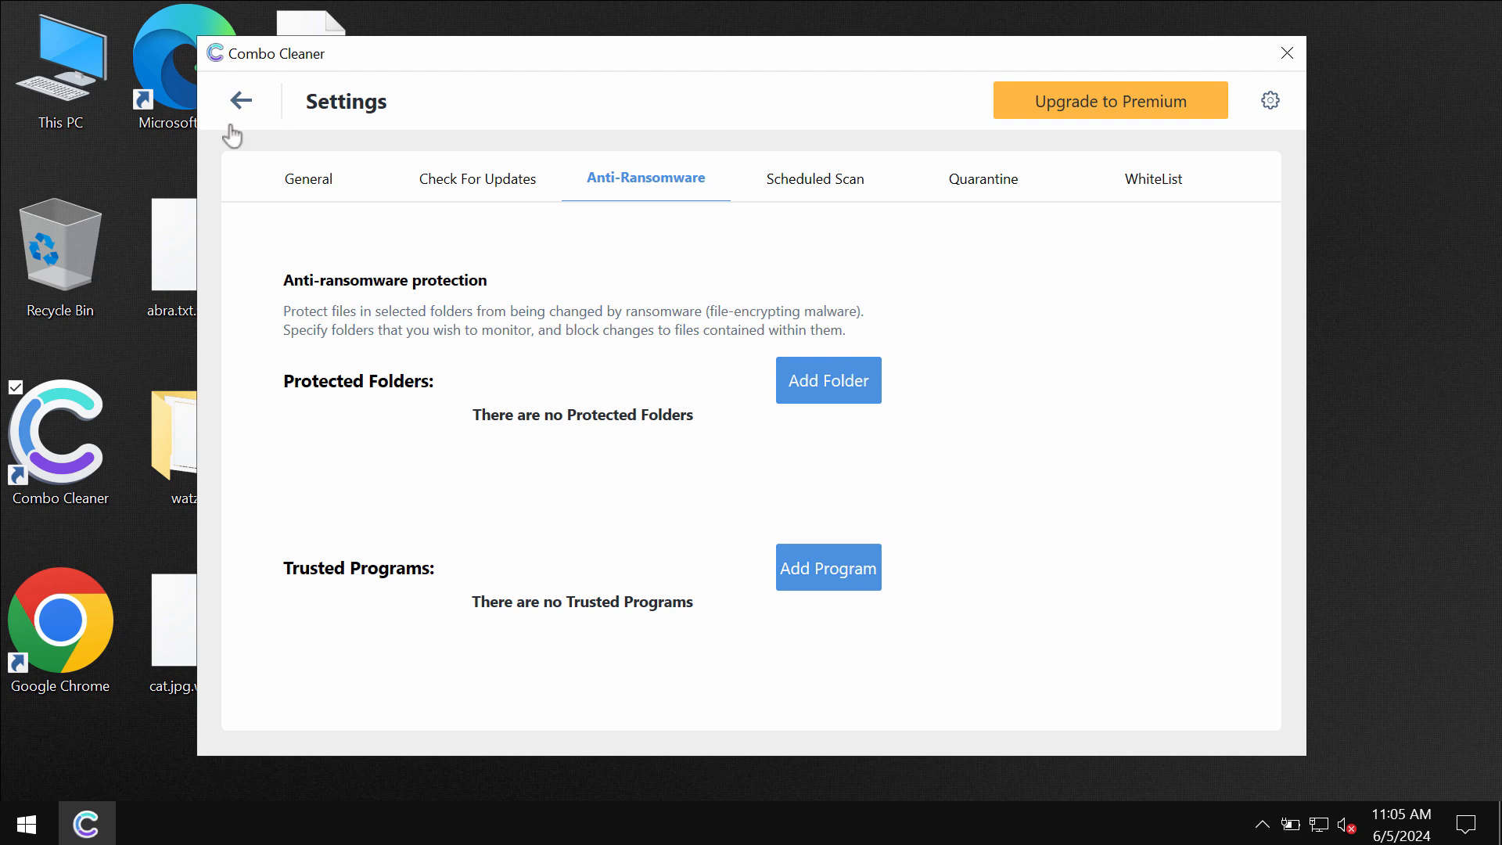
Return to the dashboard, view the premium upgrade offer, choose Maybe Later, then reopen it.
click(241, 100)
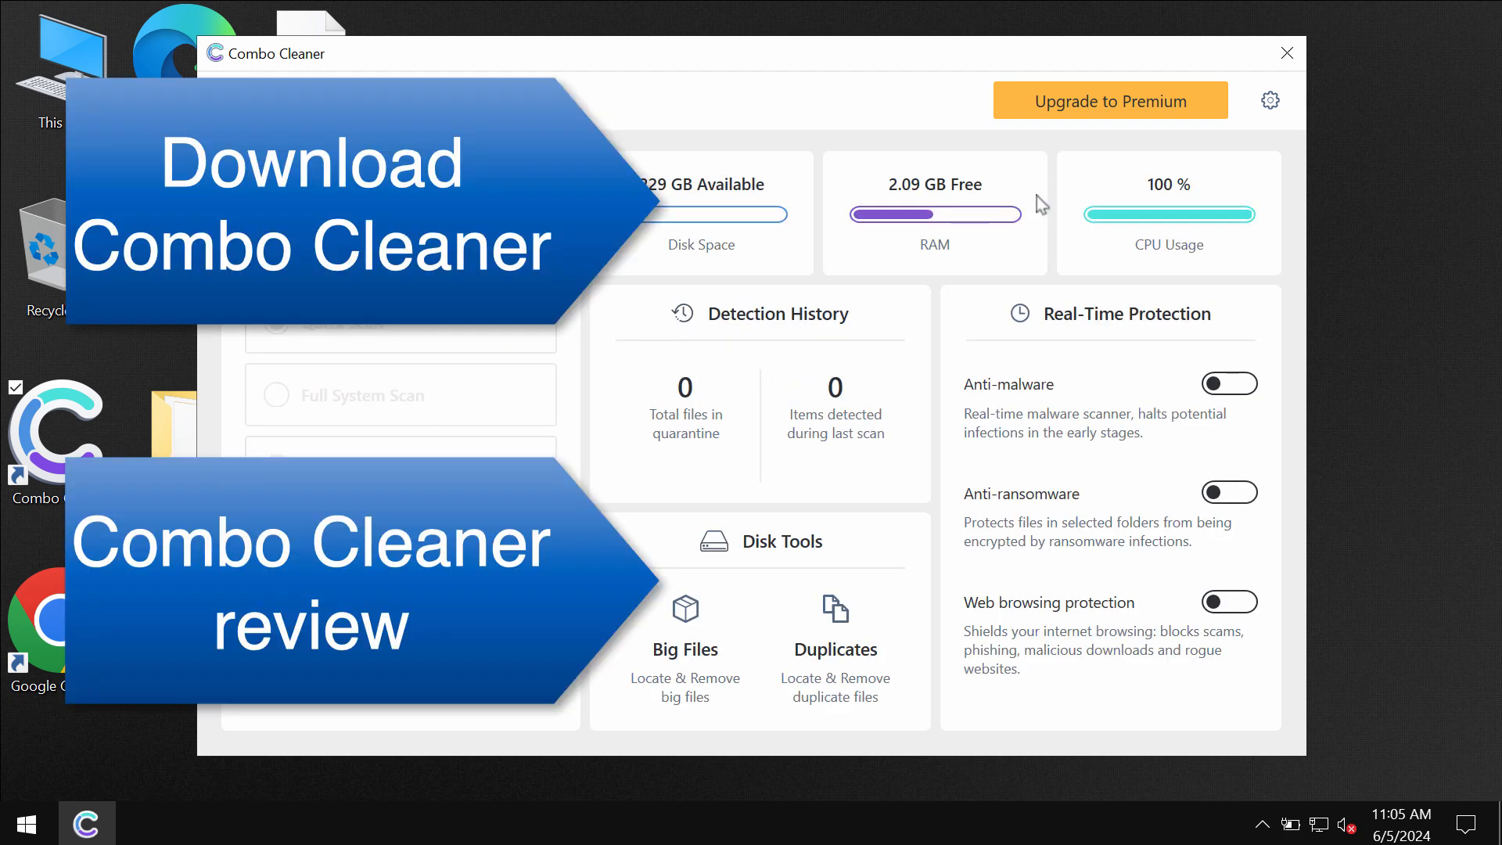
click(1109, 100)
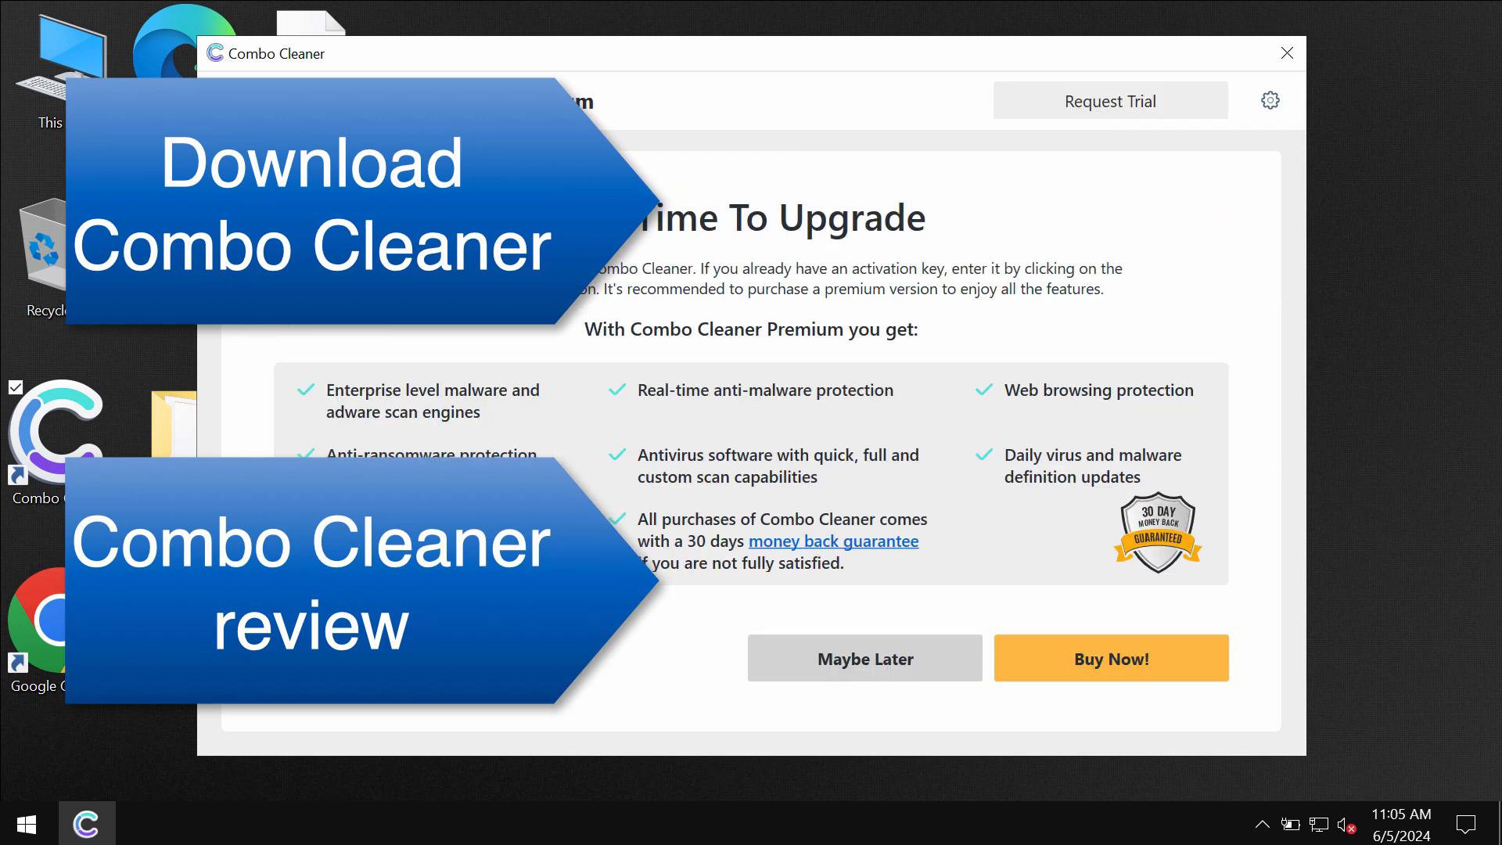
mouse_move(812, 89)
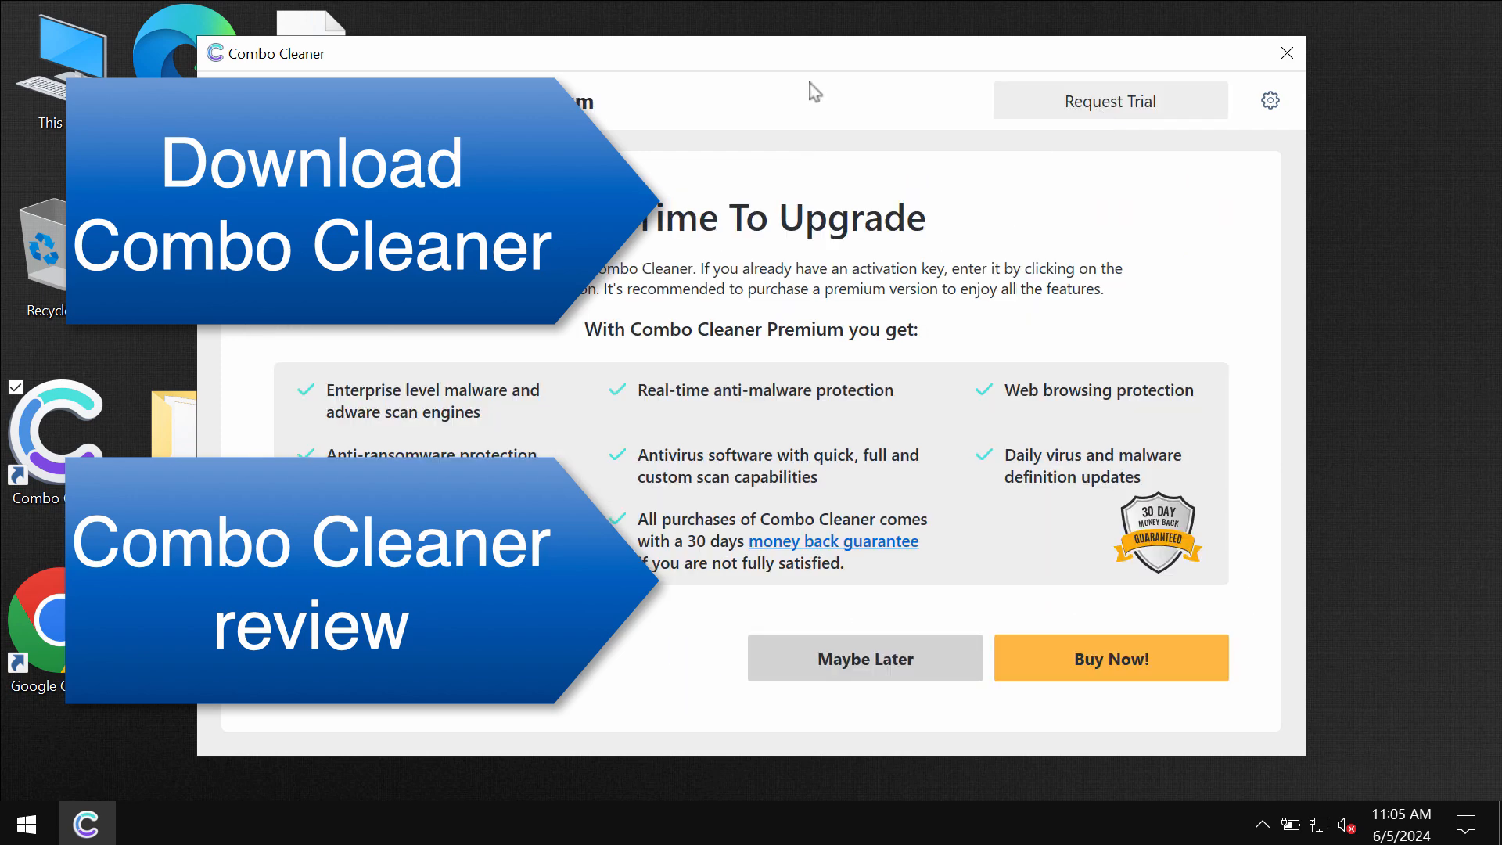
click(864, 659)
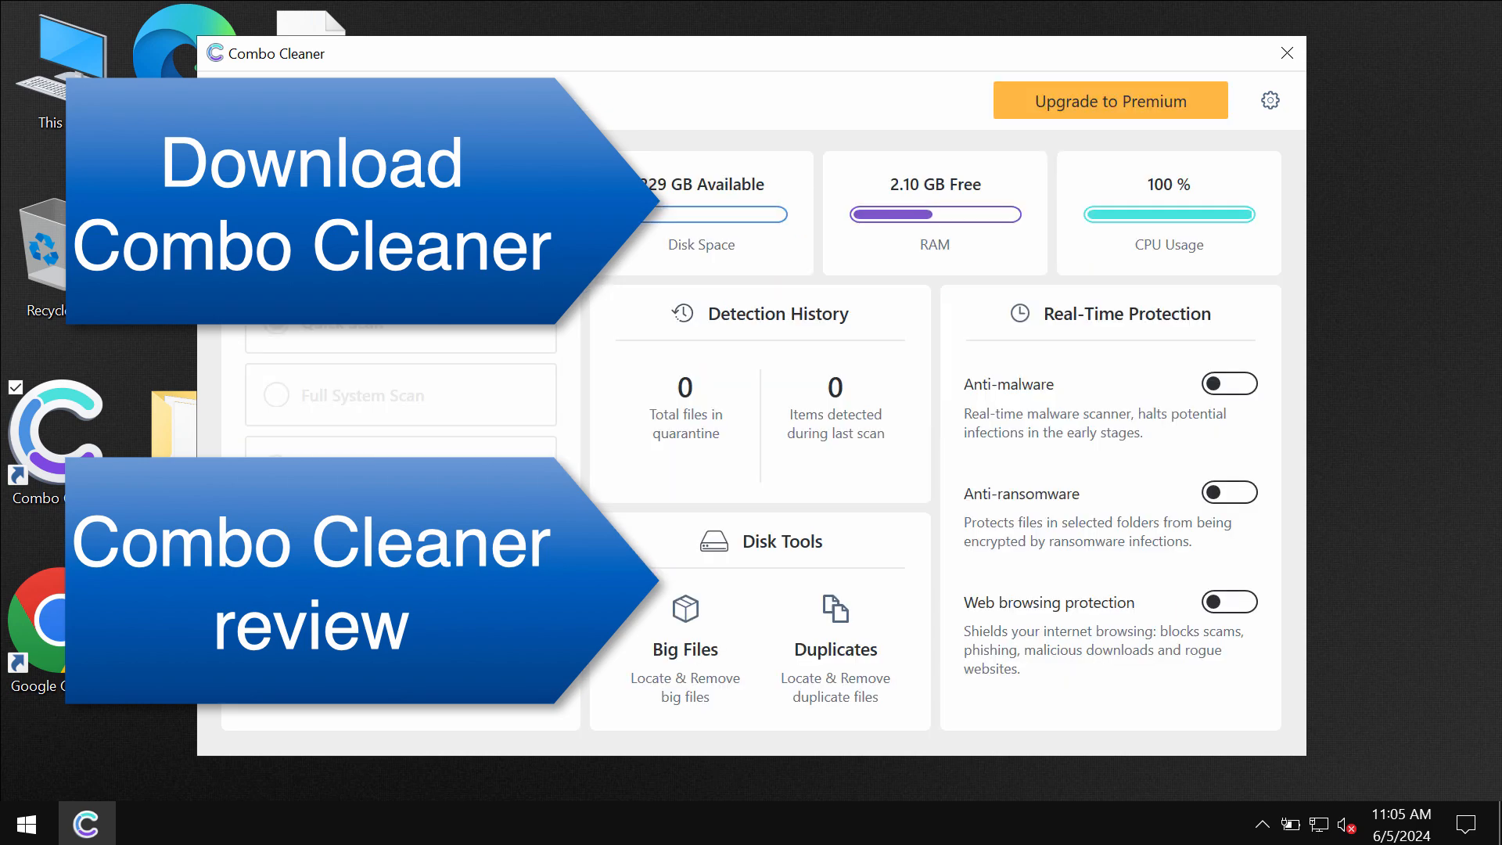
click(1108, 100)
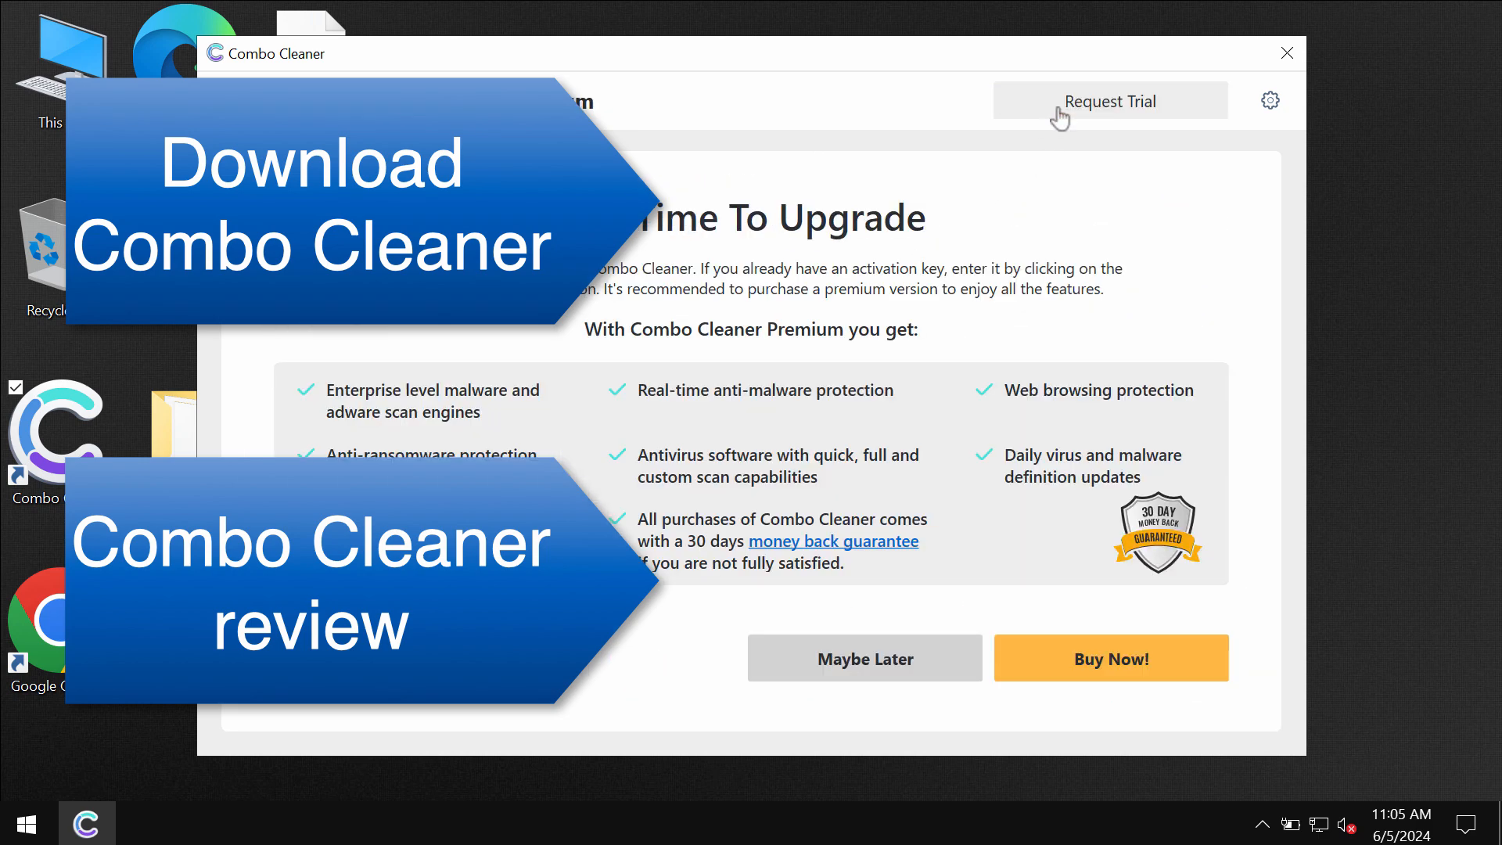